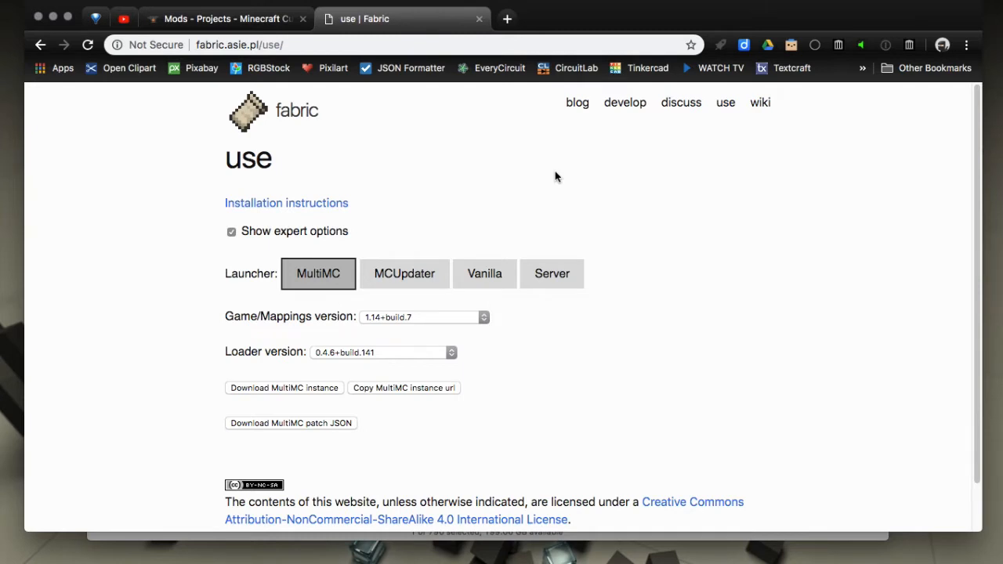
{"action": "mouse_move", "coordinate": [141, 193]}
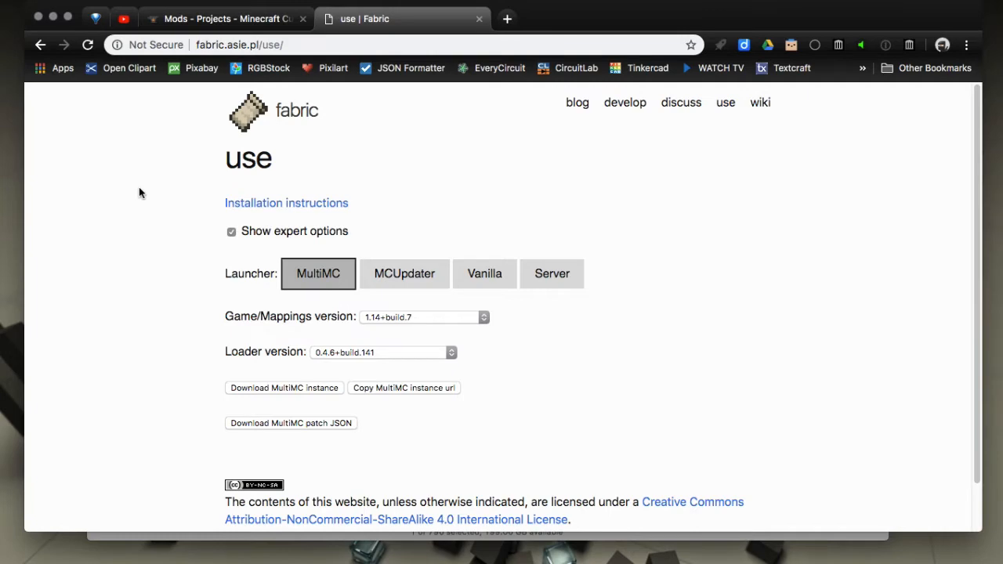
Hide expert options, preview the Vanilla and Server installers, and keep MultiMC with 1.14+build.7.
{"action": "left_click", "coordinate": [227, 18]}
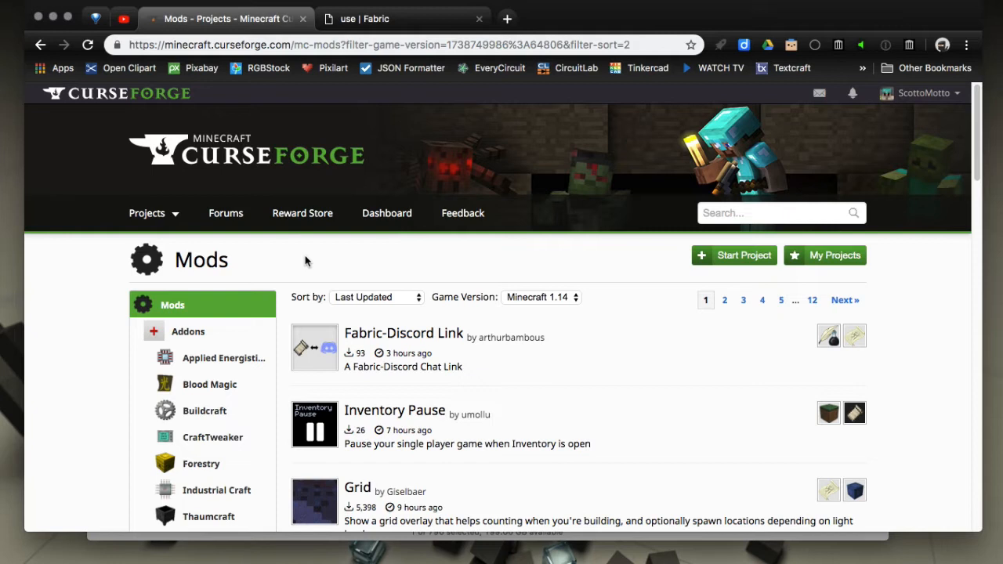
{"action": "mouse_move", "coordinate": [284, 263]}
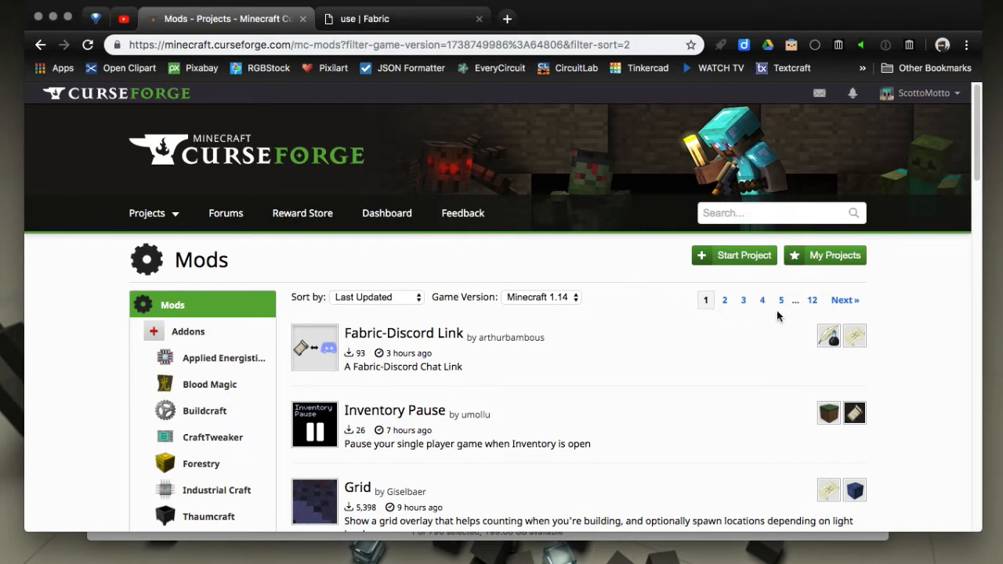
{"action": "mouse_move", "coordinate": [580, 258]}
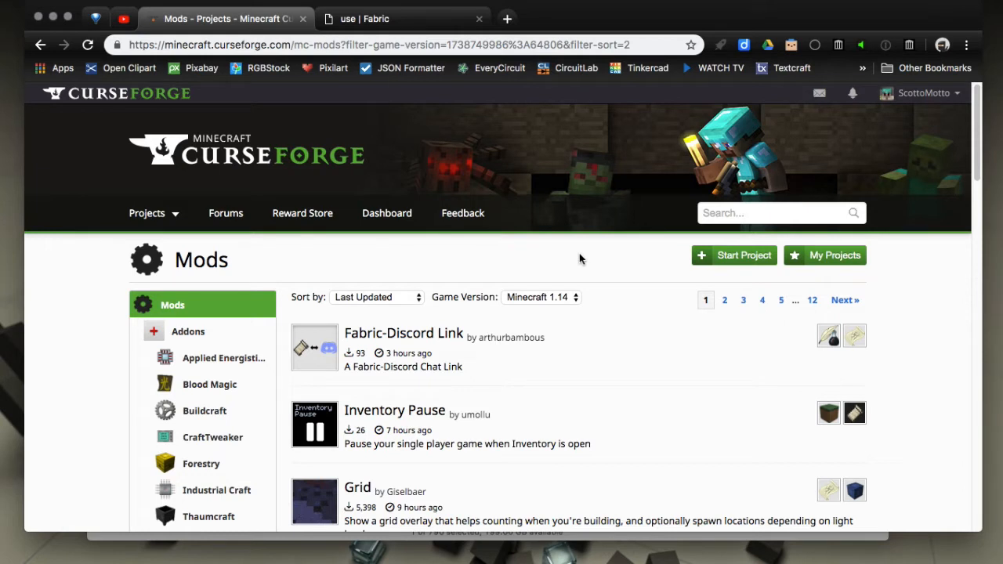
{"action": "mouse_move", "coordinate": [282, 266]}
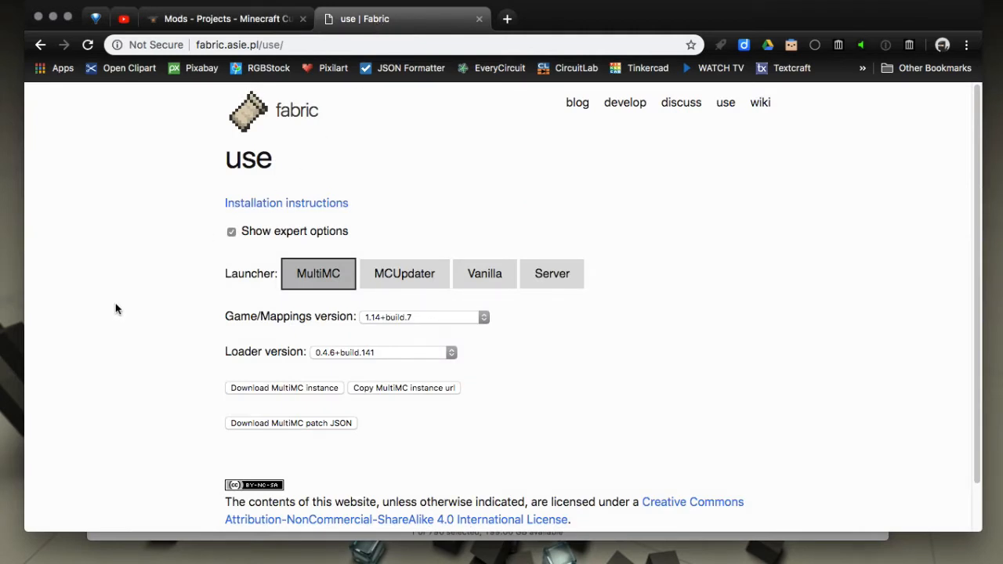
{"action": "mouse_move", "coordinate": [146, 120]}
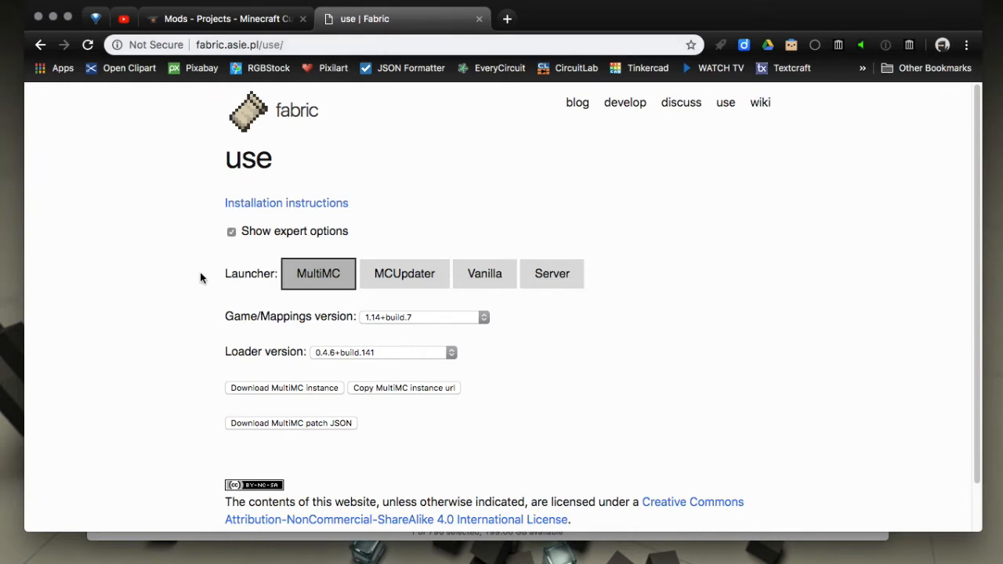
{"action": "mouse_move", "coordinate": [505, 321]}
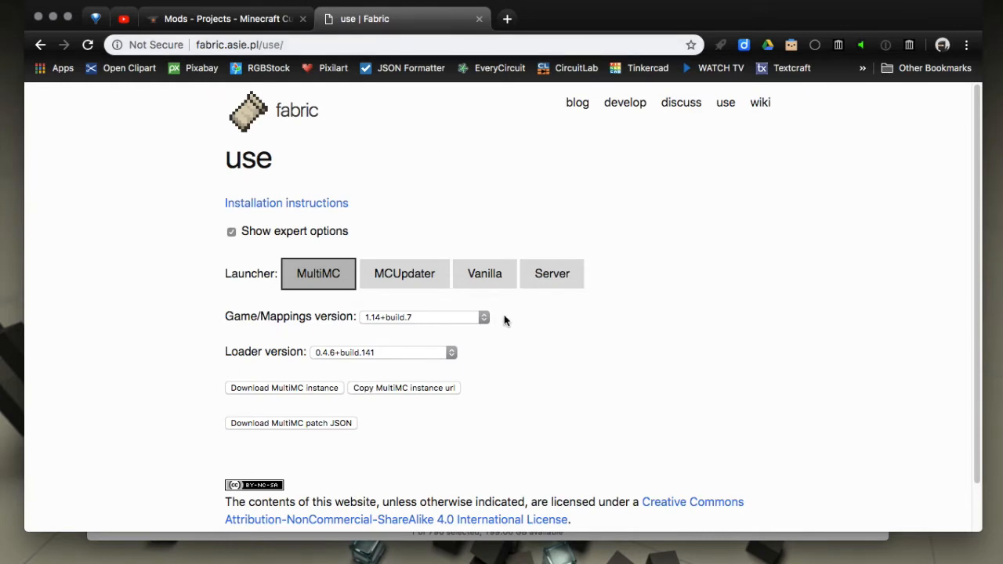
{"action": "mouse_move", "coordinate": [176, 330]}
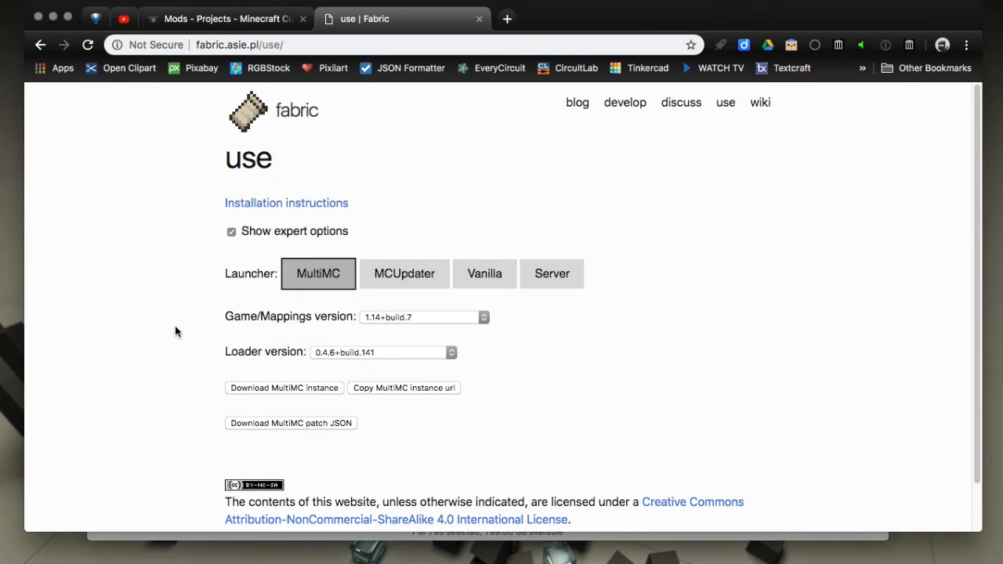
{"action": "left_click", "coordinate": [231, 231]}
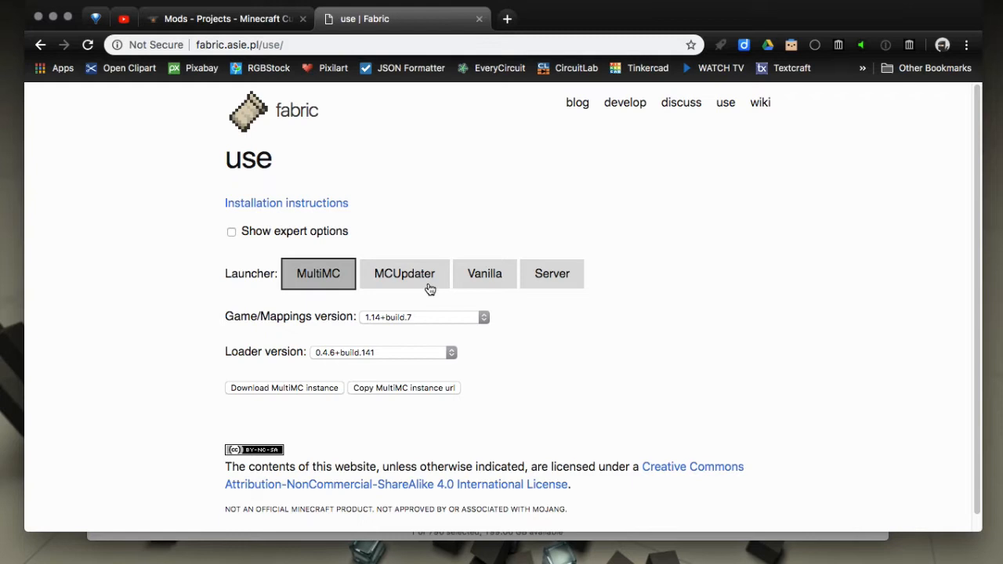
{"action": "left_click", "coordinate": [482, 273]}
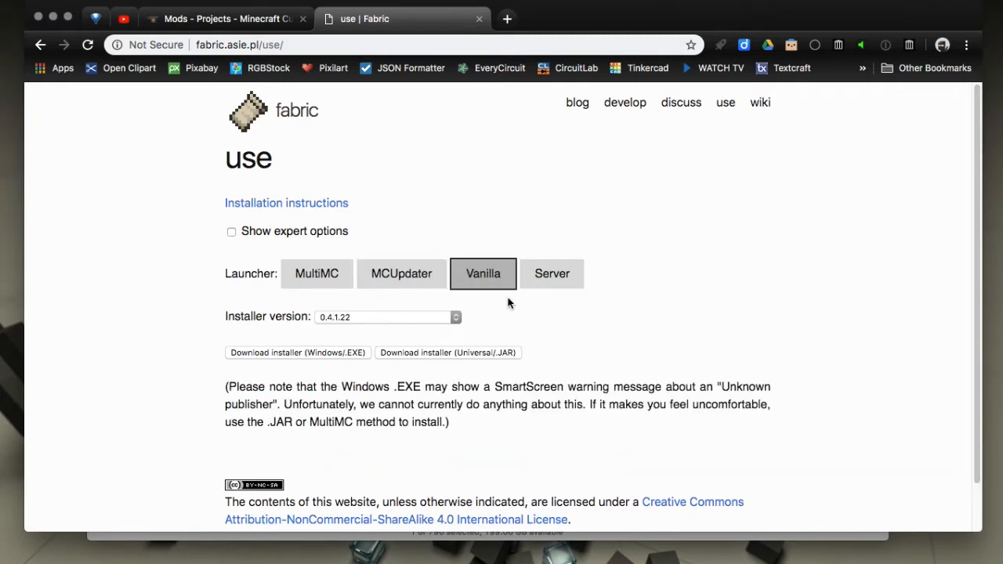
{"action": "left_click", "coordinate": [551, 274]}
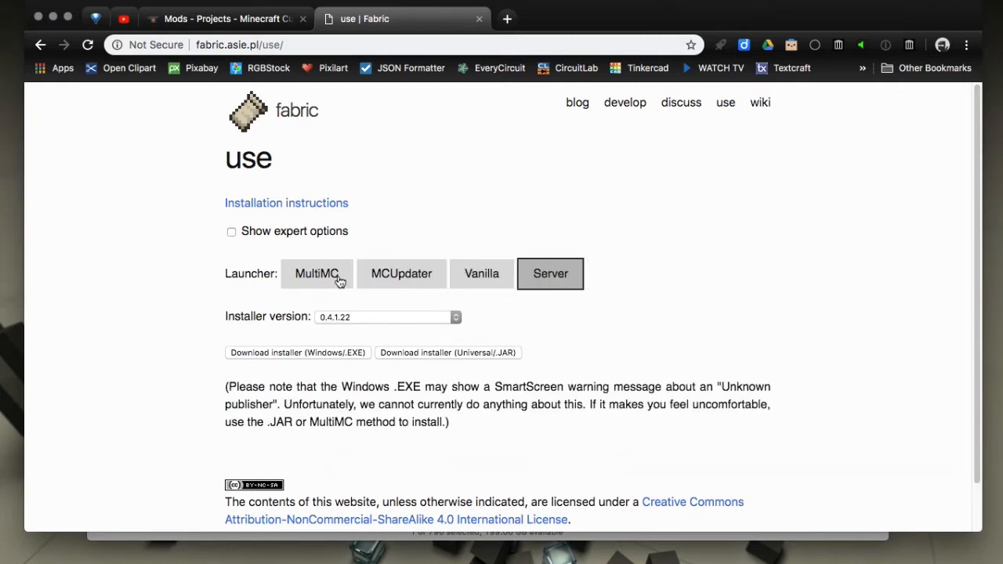
{"action": "left_click", "coordinate": [318, 274]}
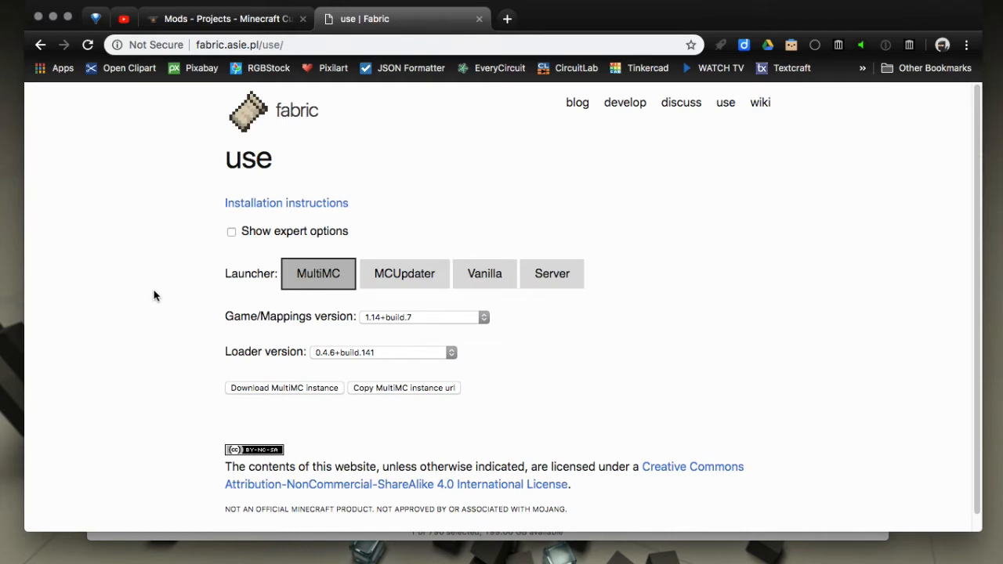
{"action": "mouse_move", "coordinate": [261, 300]}
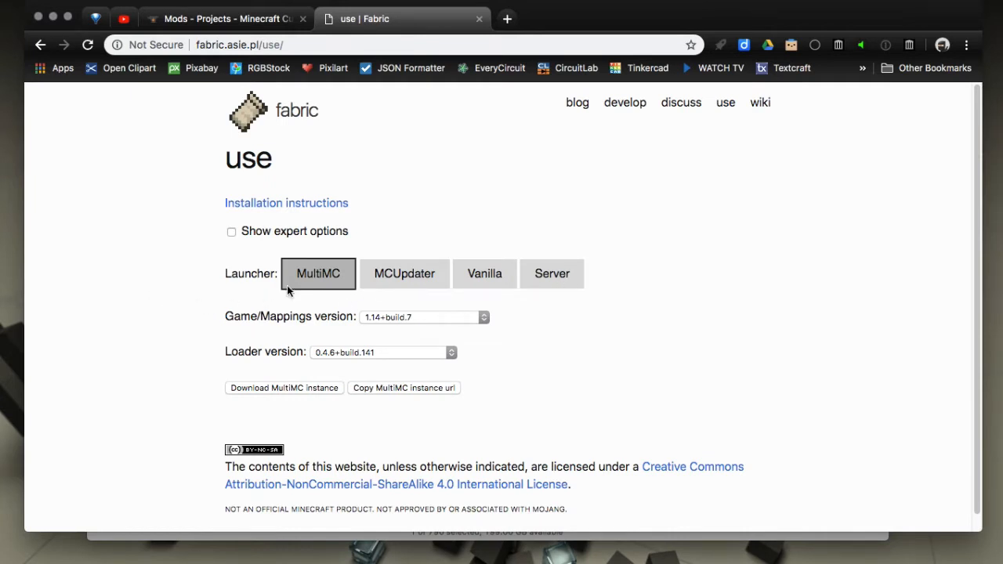
{"action": "mouse_move", "coordinate": [387, 317]}
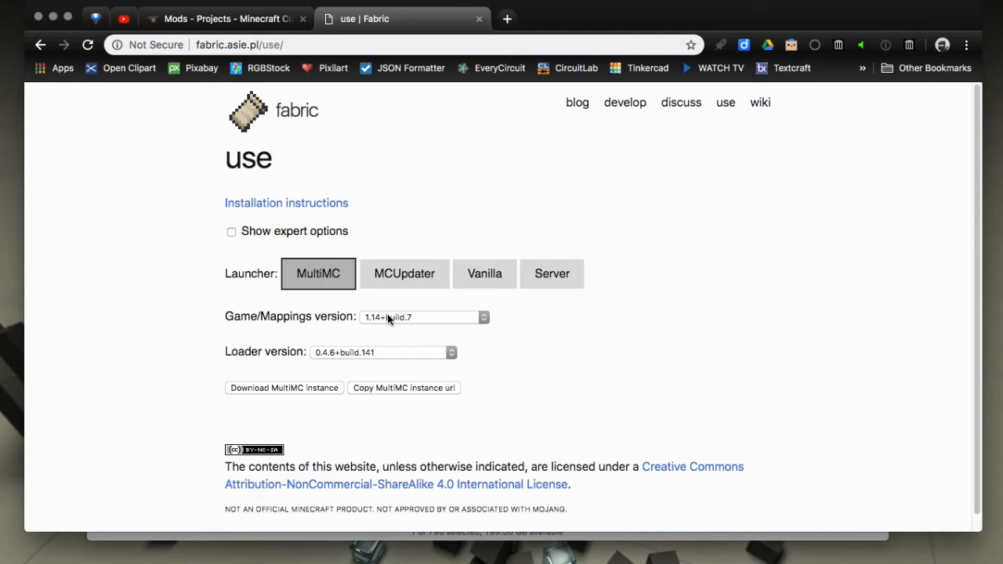
{"action": "left_click", "coordinate": [423, 316]}
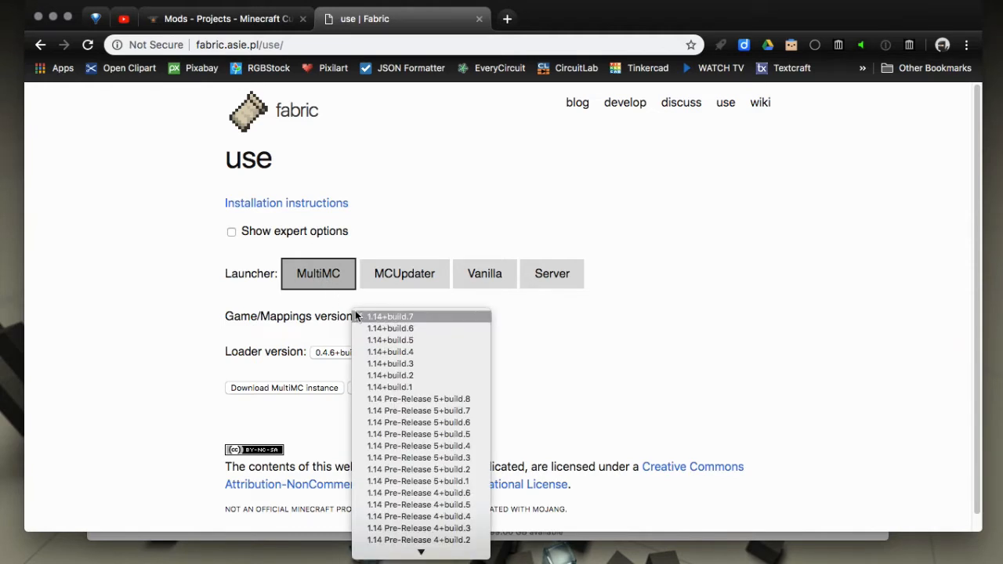
{"action": "left_click", "coordinate": [389, 316]}
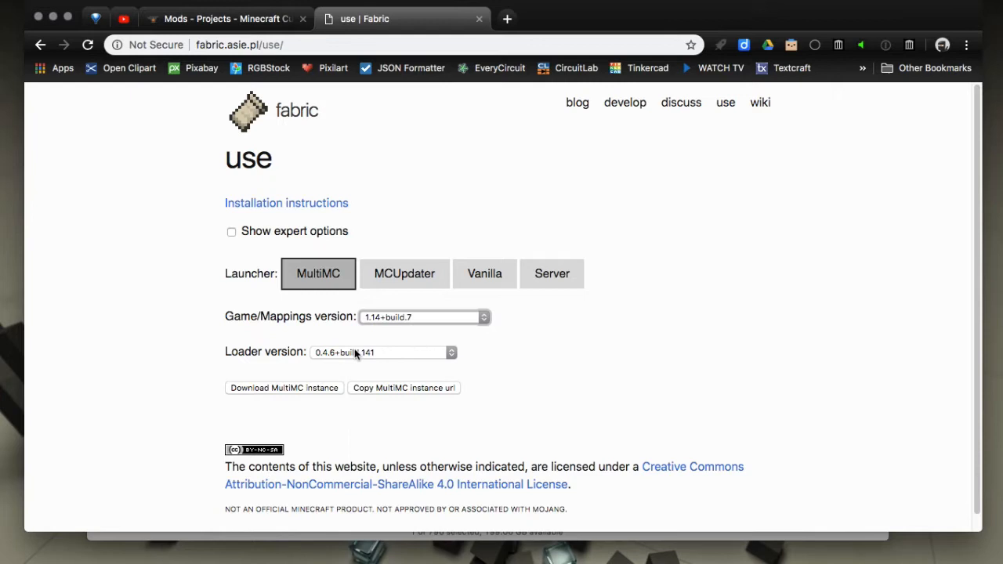
{"action": "mouse_move", "coordinate": [188, 367]}
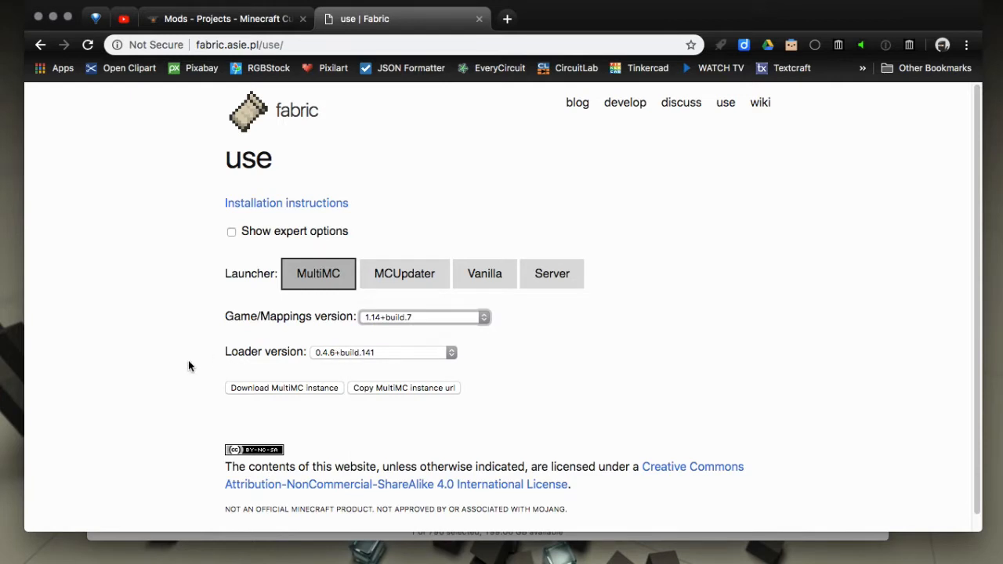
{"action": "mouse_move", "coordinate": [313, 408]}
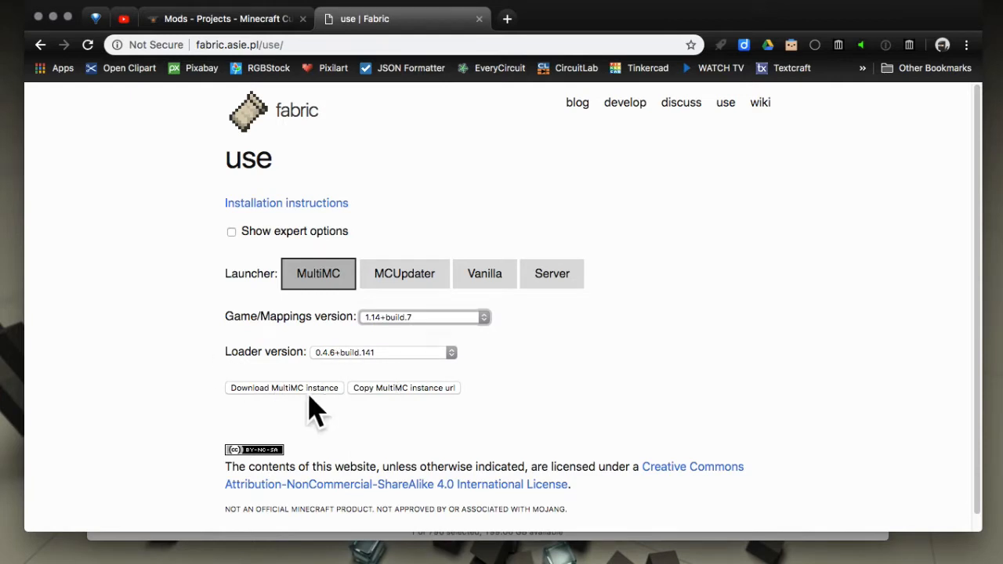
Download the fabric-1.14+build.7 MultiMC instance zip with loader 0.4.6+build.141.
{"action": "left_click", "coordinate": [284, 387]}
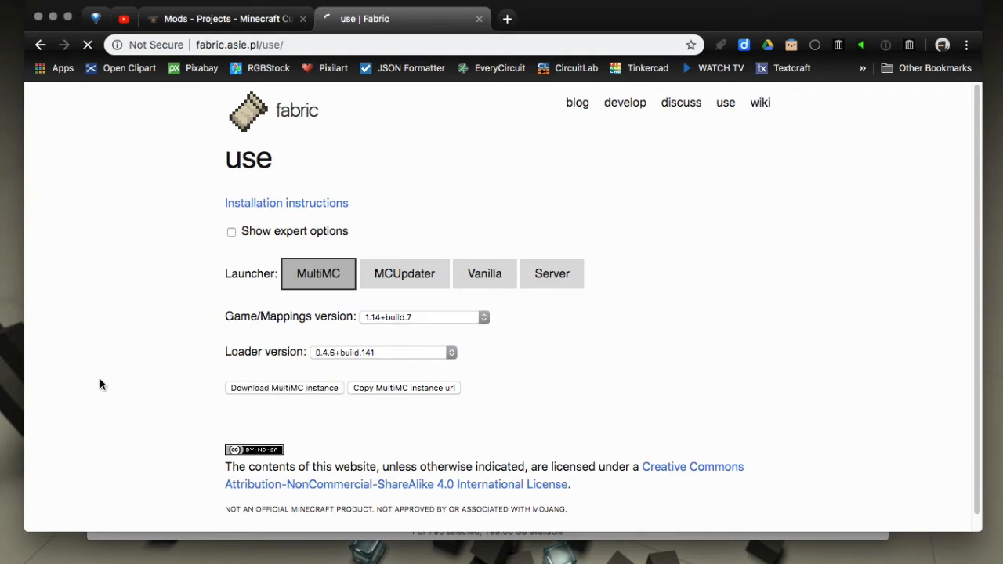
{"action": "left_click", "coordinate": [283, 387]}
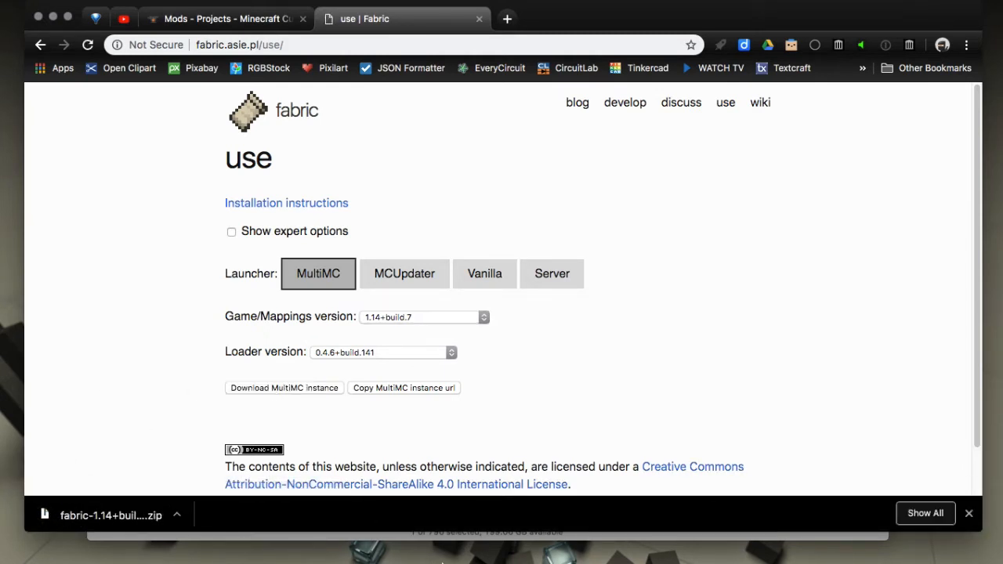
{"action": "mouse_move", "coordinate": [492, 538]}
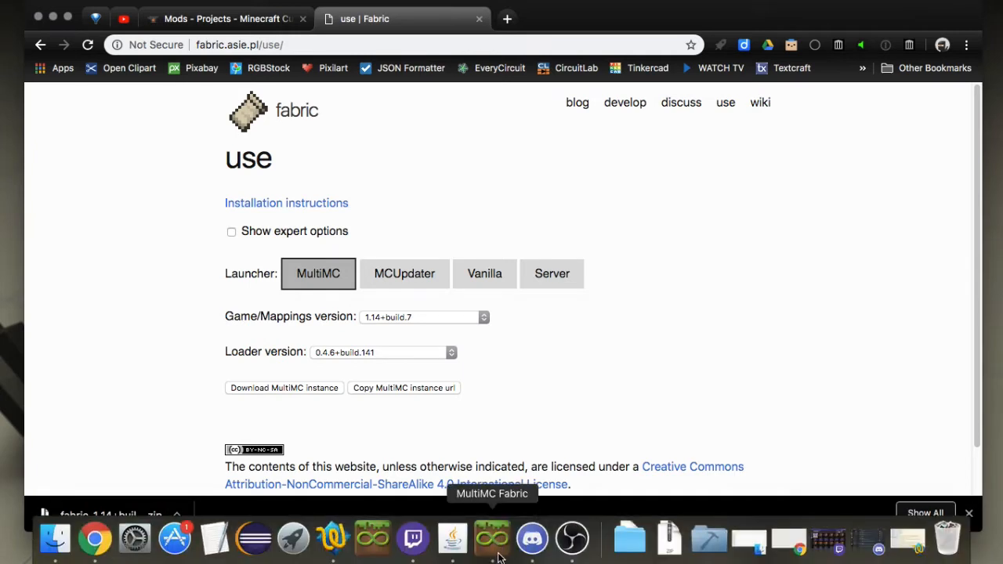
Import the fabric-1.14+build.7 zip into MultiMC and select the new instance.
{"action": "left_click", "coordinate": [492, 538]}
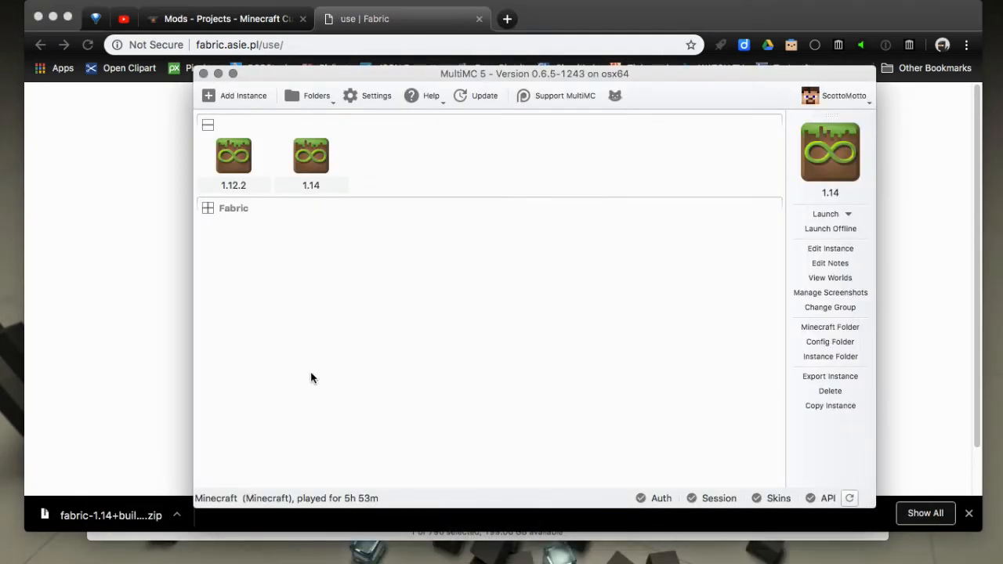
{"action": "left_click", "coordinate": [54, 538]}
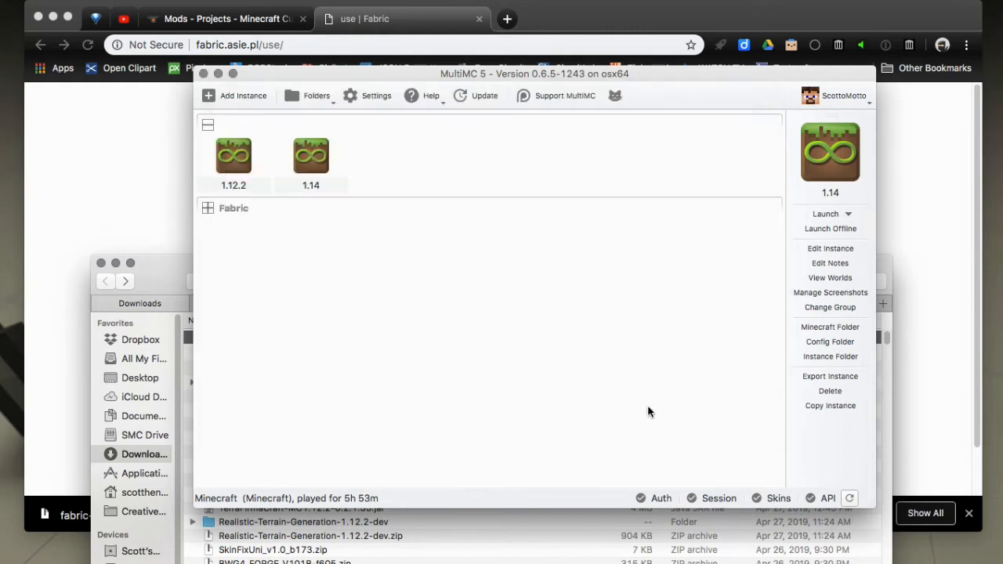
{"action": "left_click", "coordinate": [387, 156]}
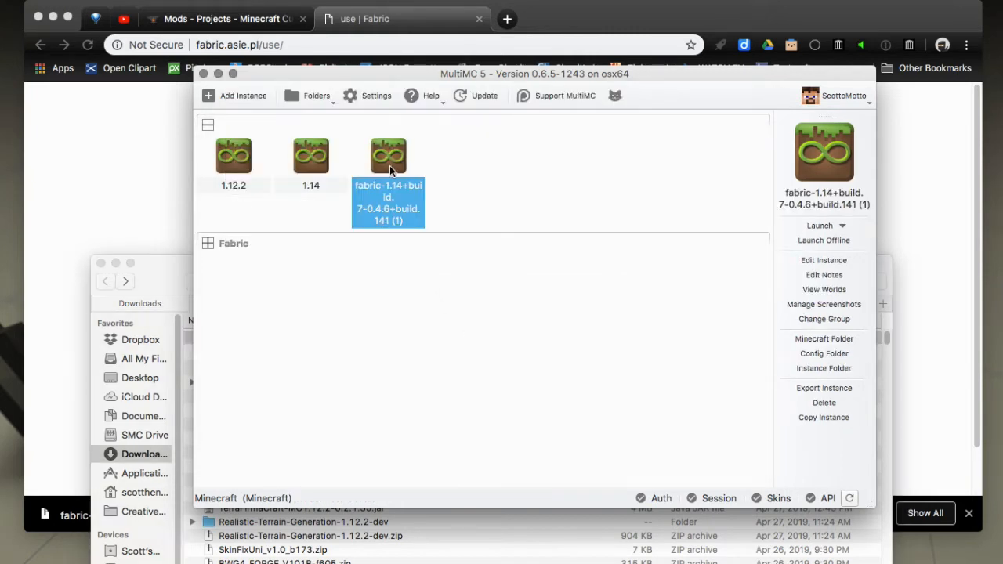
Open the Fabric instance's settings and view the Fabric component's patch JSON.
{"action": "right_click", "coordinate": [388, 155]}
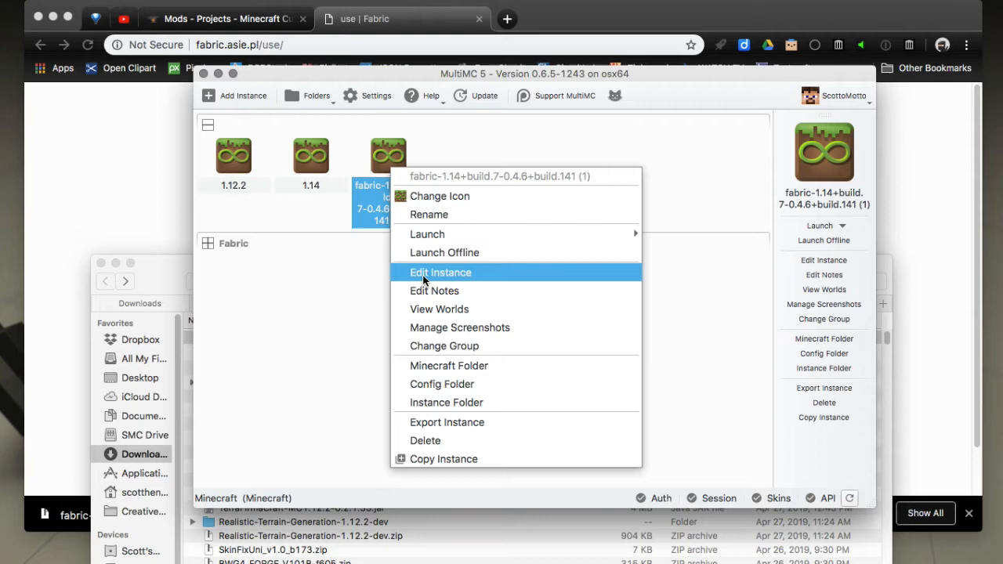
{"action": "left_click", "coordinate": [440, 271]}
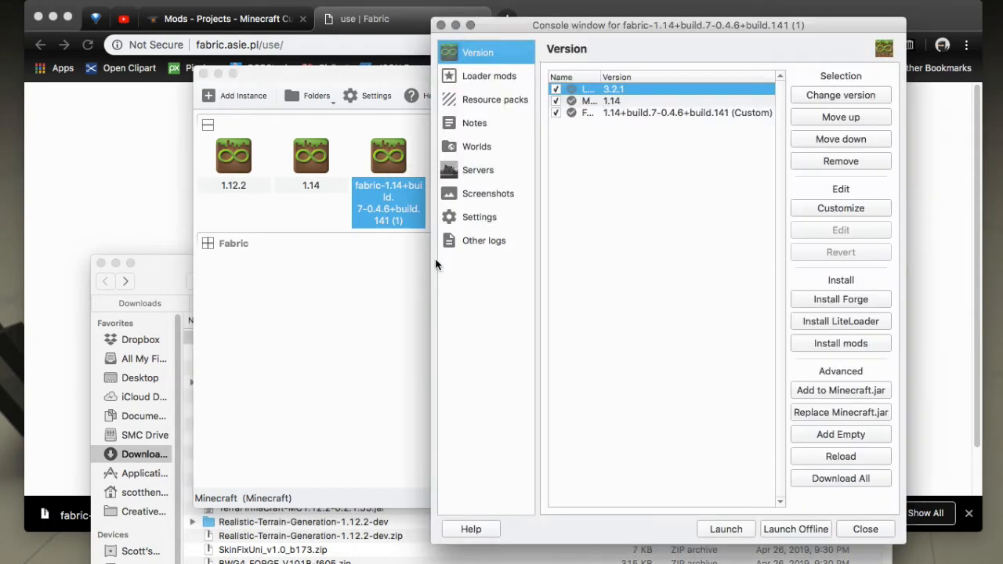
{"action": "left_click", "coordinate": [687, 112]}
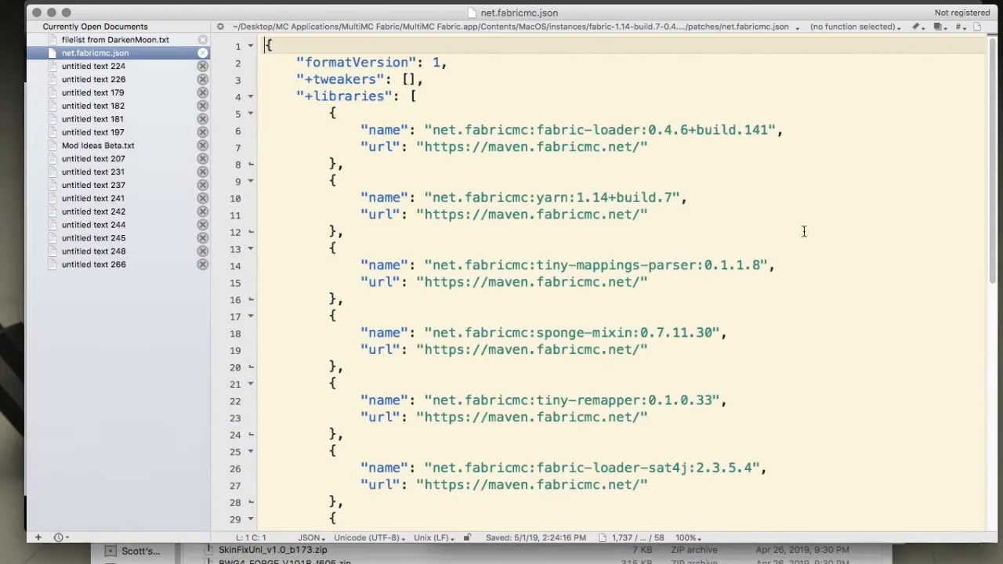
{"action": "mouse_move", "coordinate": [285, 96]}
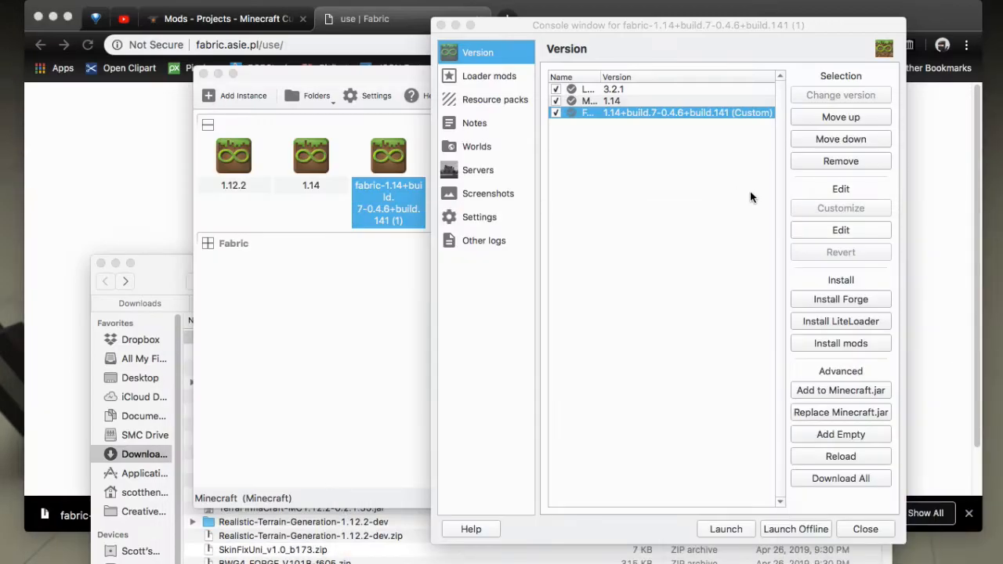
{"action": "mouse_move", "coordinate": [562, 160]}
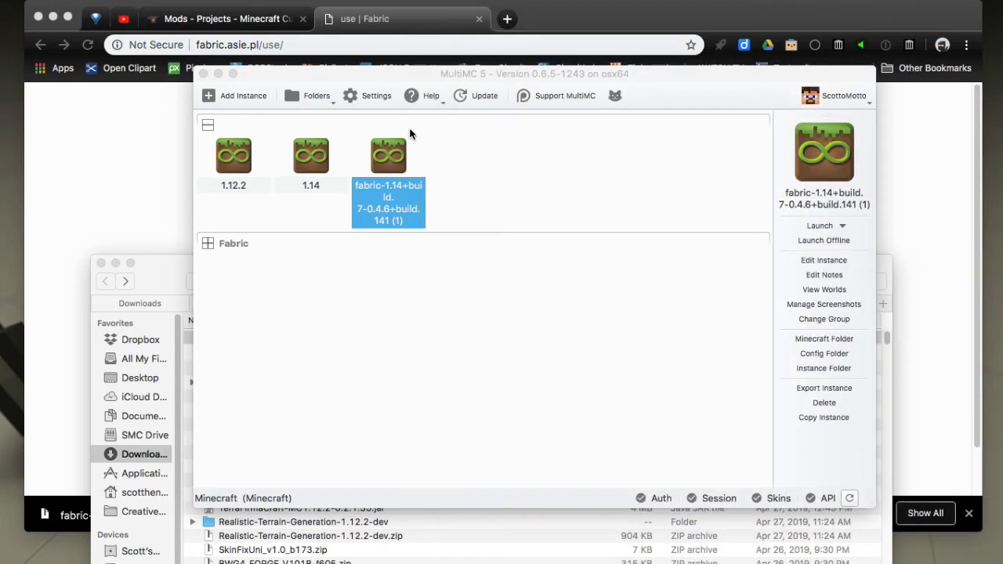
{"action": "mouse_move", "coordinate": [394, 159]}
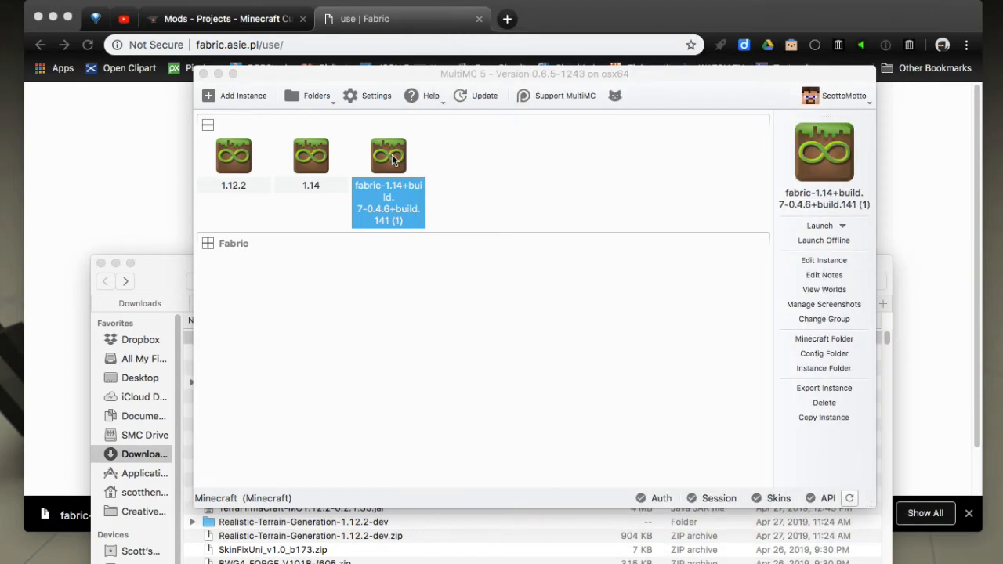
Permanently delete the fabric-1.14+build.7 instance, leaving 1.12.2 and 1.14.
{"action": "right_click", "coordinate": [387, 154]}
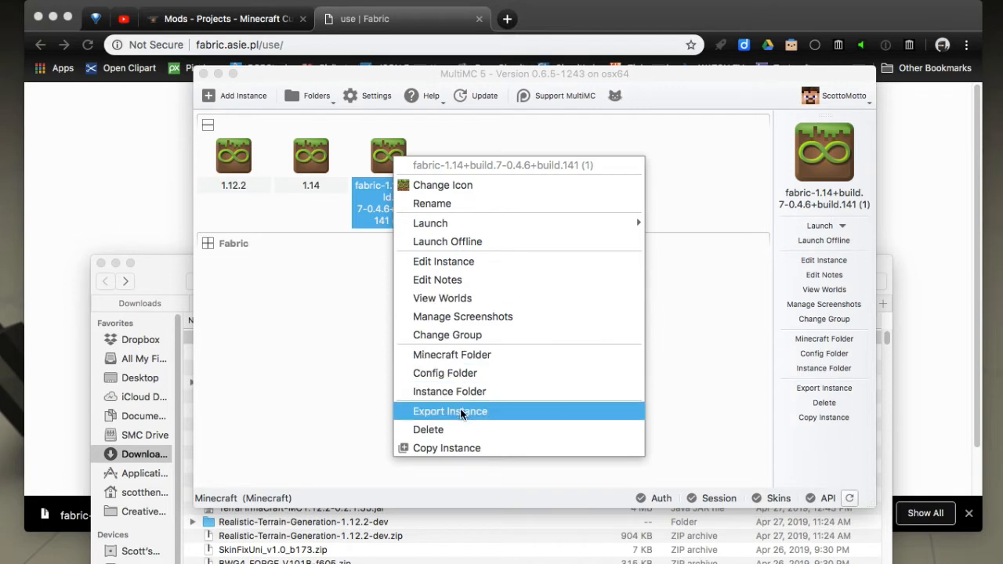
{"action": "left_click", "coordinate": [428, 429]}
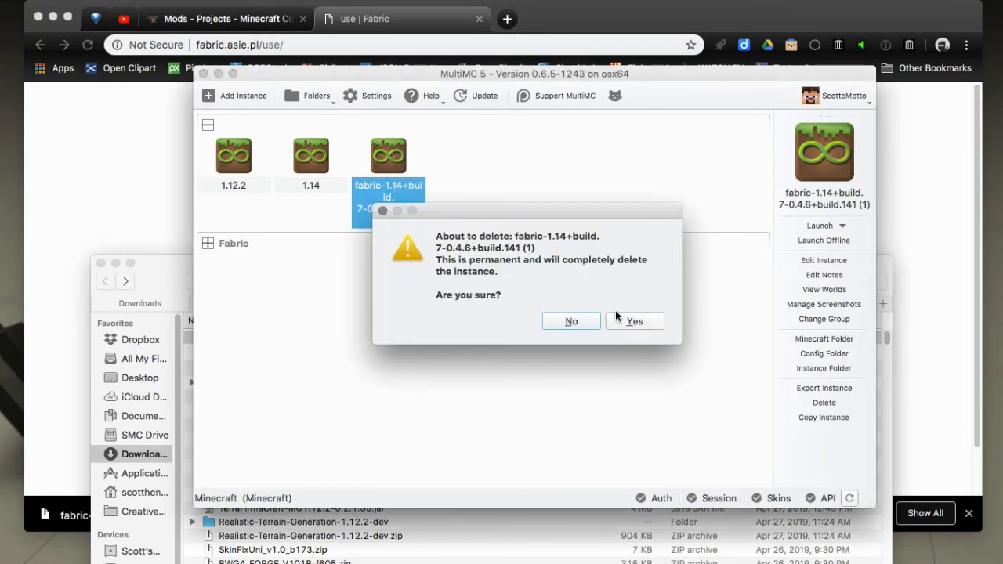
{"action": "left_click", "coordinate": [633, 321]}
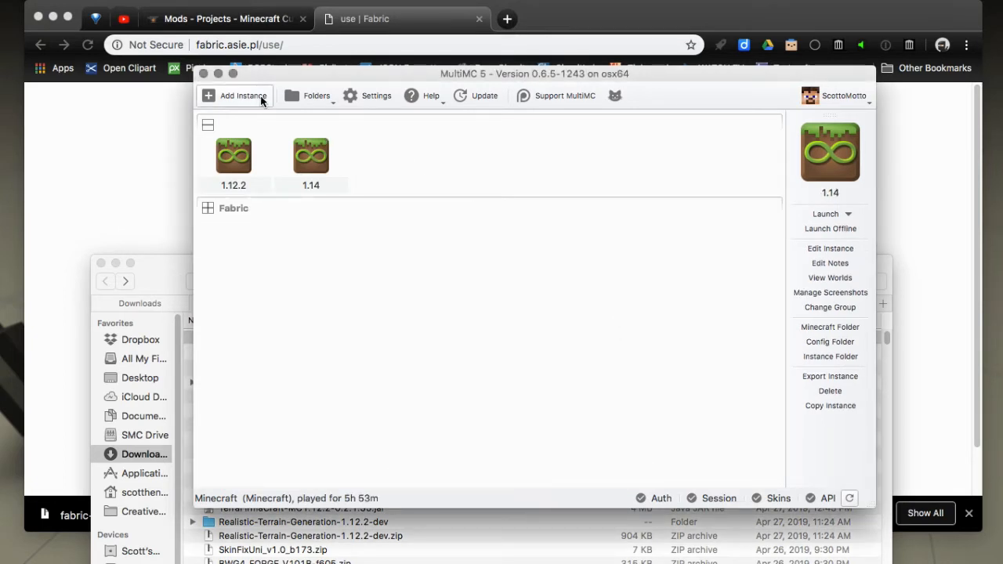
Start a new instance using Import from zip, cancelling Browse and selecting the link field.
{"action": "left_click", "coordinate": [242, 95]}
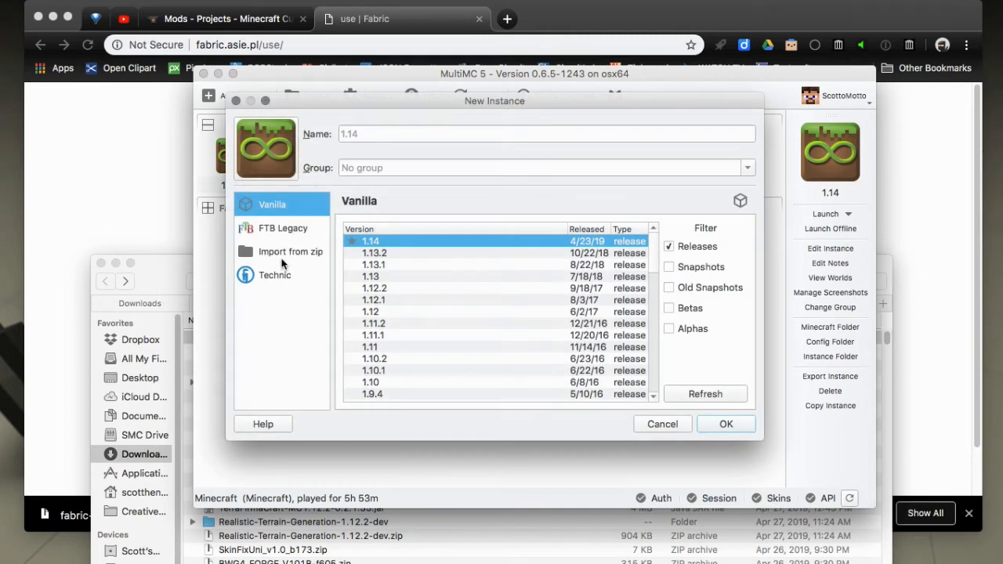
{"action": "left_click", "coordinate": [290, 251]}
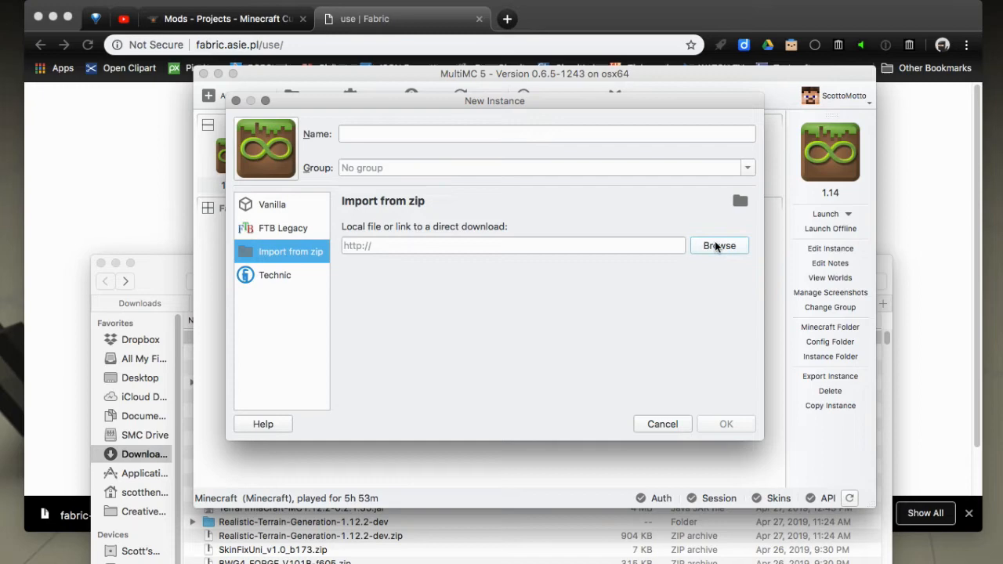
{"action": "left_click", "coordinate": [718, 245]}
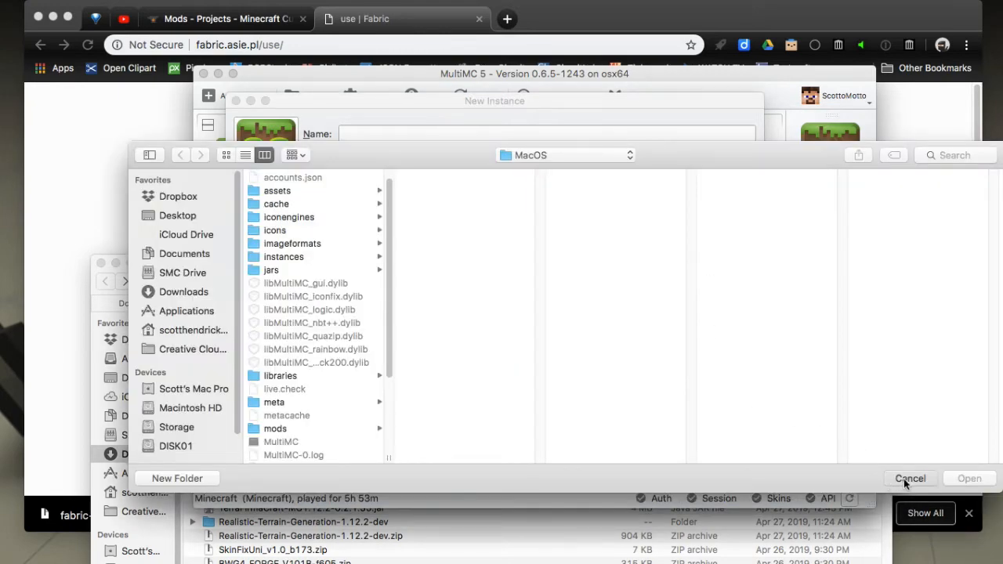
{"action": "left_click", "coordinate": [910, 479]}
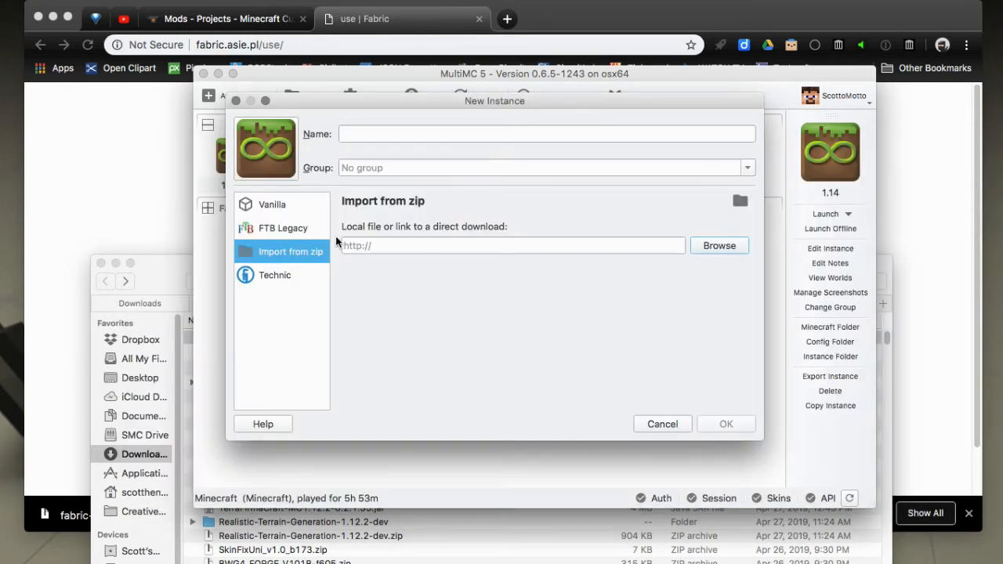
{"action": "mouse_move", "coordinate": [450, 259]}
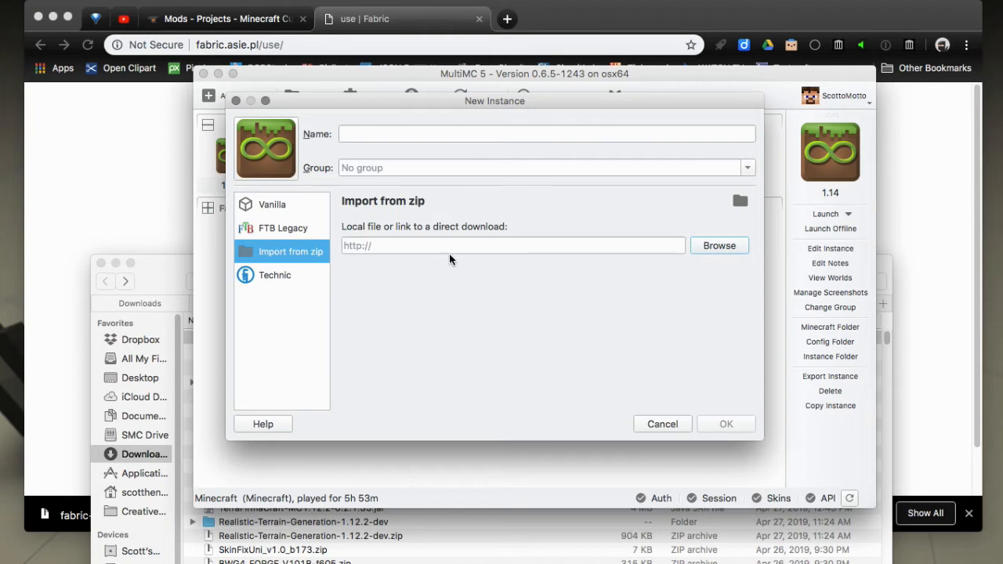
{"action": "mouse_move", "coordinate": [158, 267]}
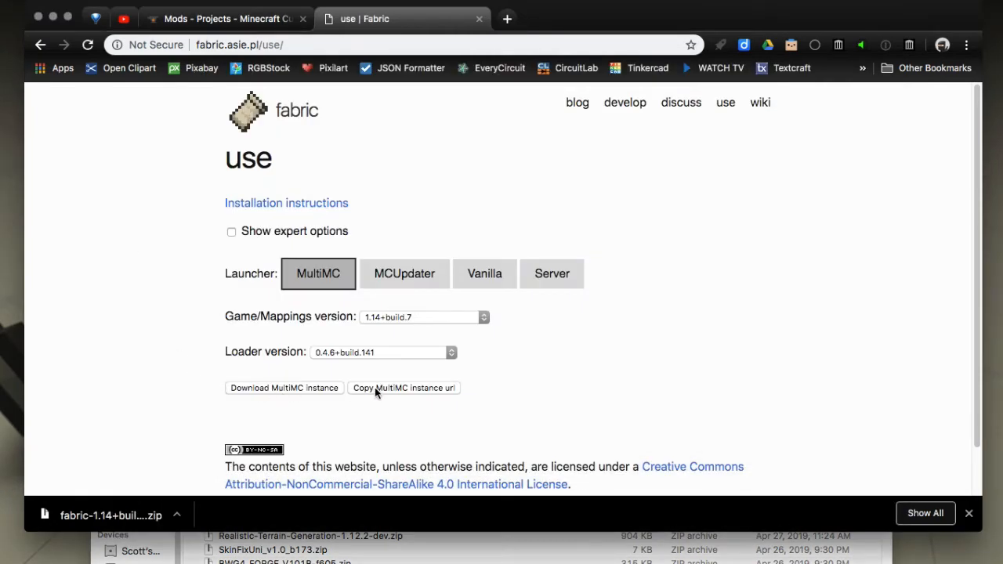
{"action": "mouse_move", "coordinate": [412, 393]}
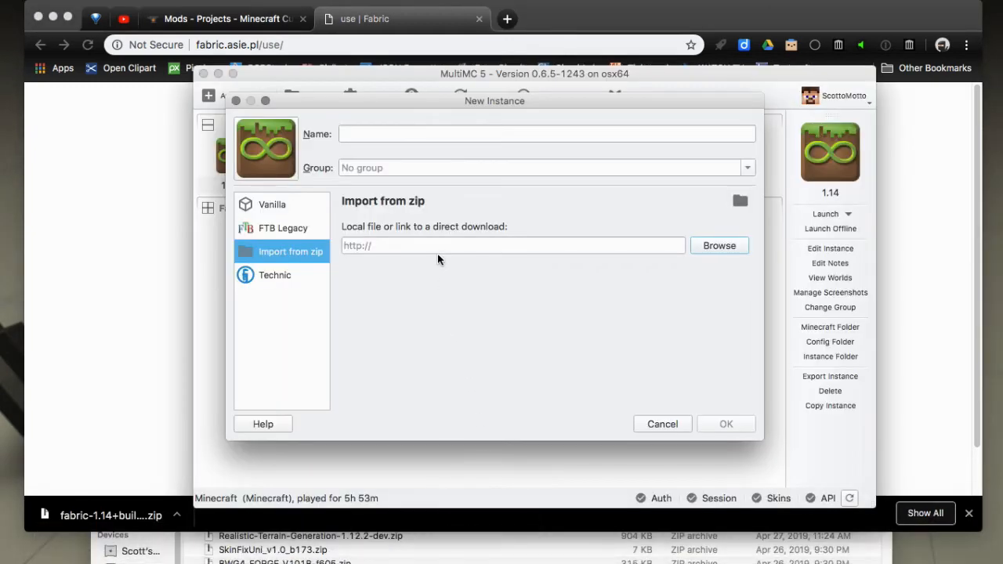
{"action": "left_click", "coordinate": [513, 246]}
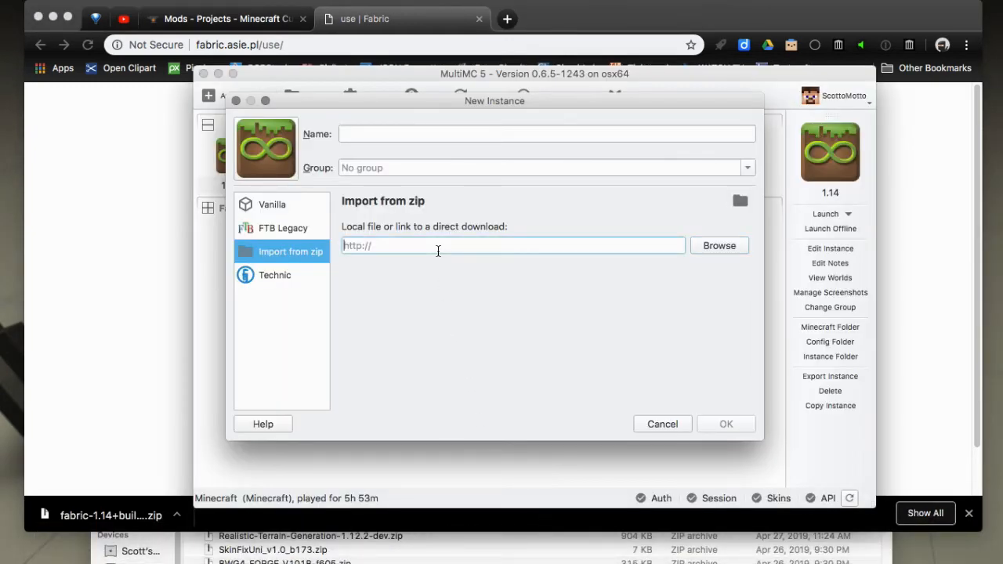
Paste the Fabric instance URL, name it 'Fabric 114 build 7', and create it.
{"action": "type", "text": "cmc.net/download/multimc?yarn=1.14%2Bbuild.7&loader=0.4.6%2Bbuild.141"}
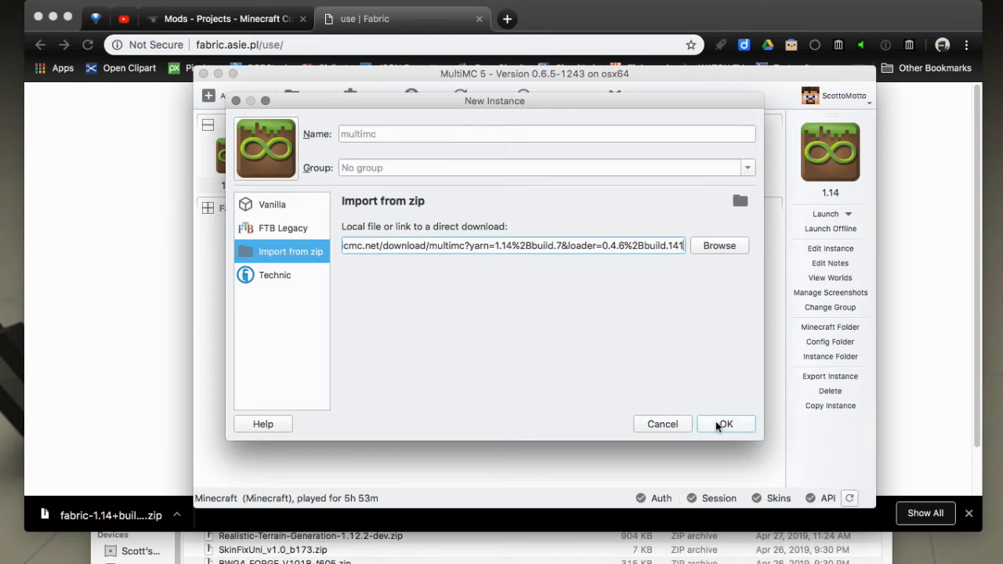
{"action": "mouse_move", "coordinate": [119, 514]}
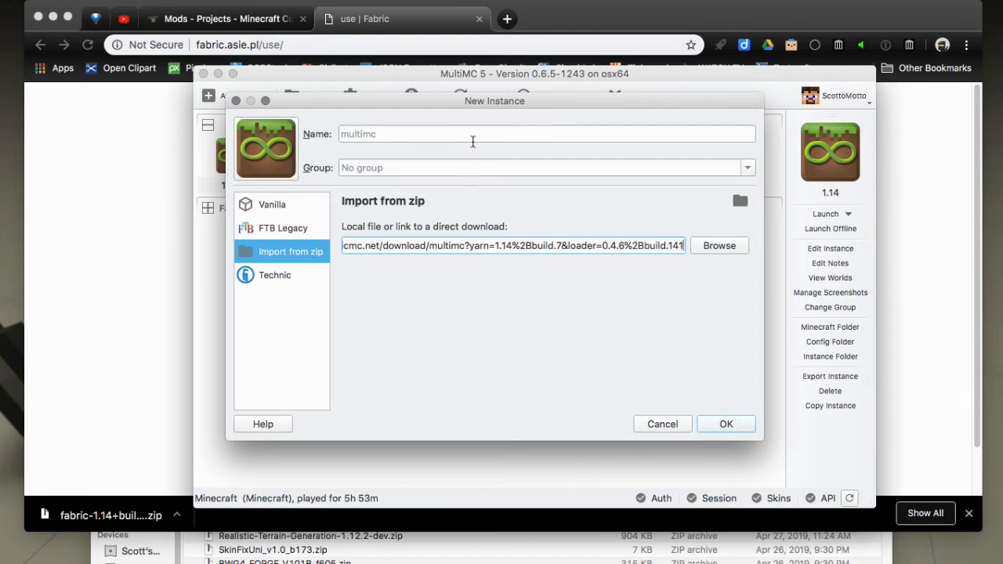
{"action": "type", "text": "FA"}
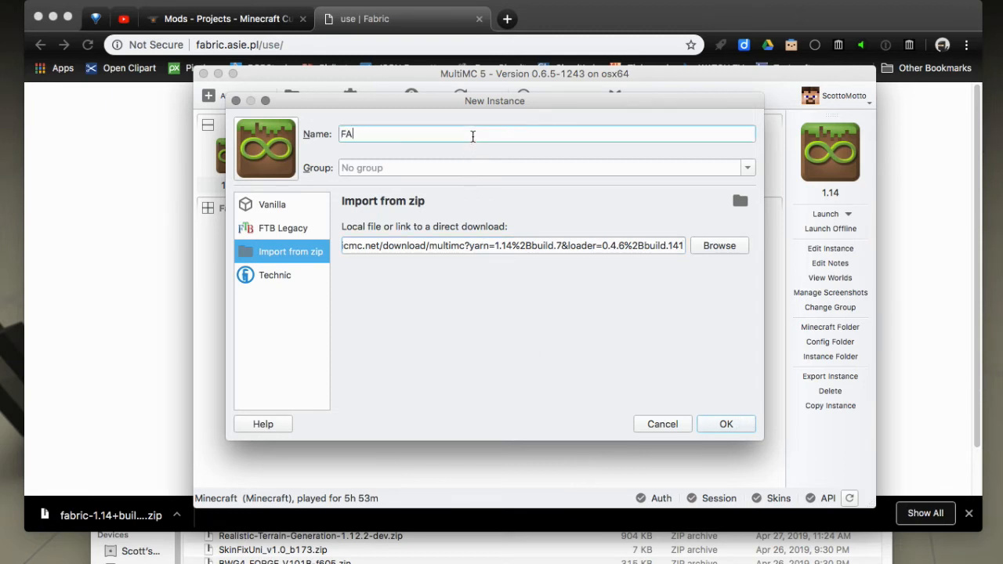
{"action": "type", "text": "abric 114 b"}
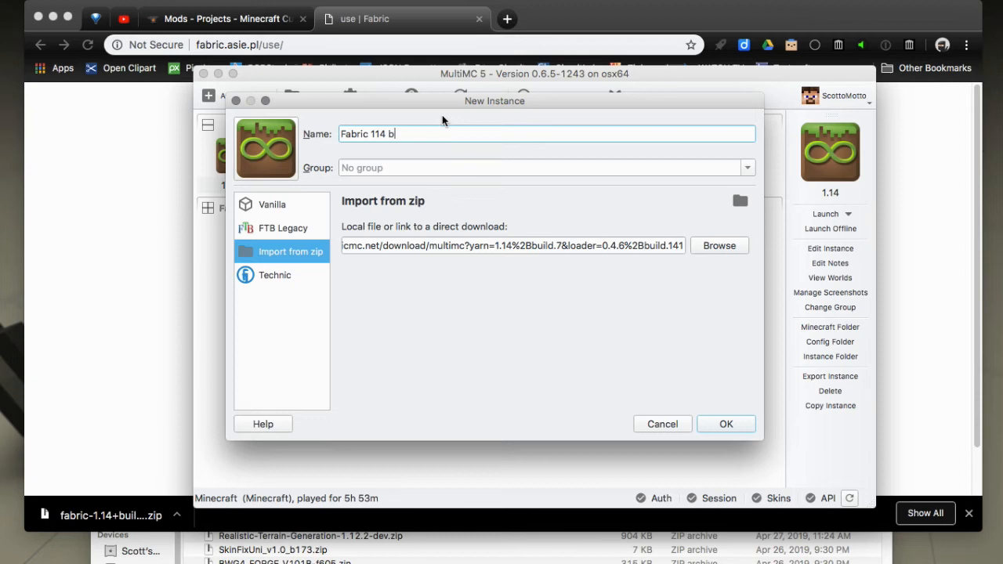
{"action": "type", "text": "uild"}
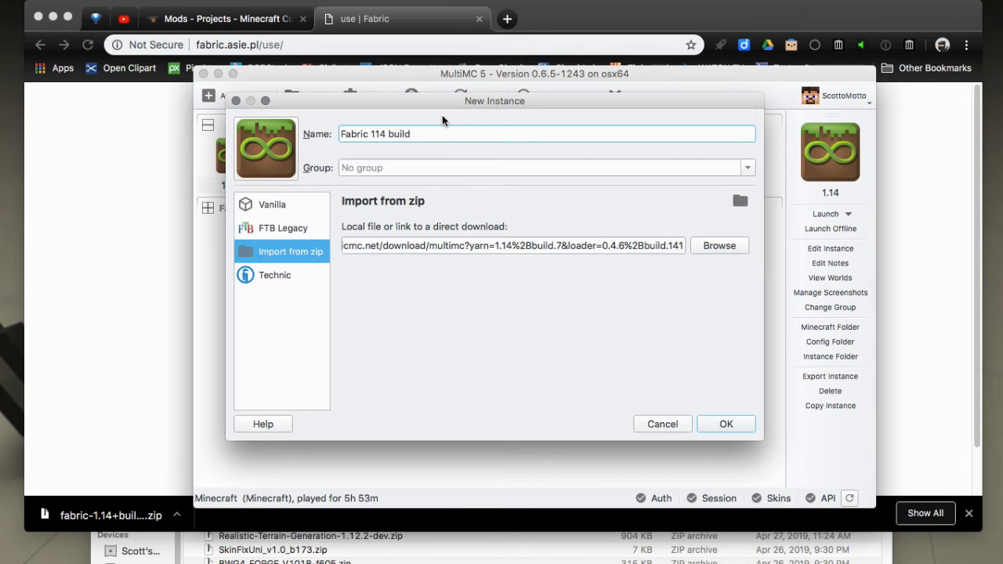
{"action": "left_click", "coordinate": [724, 423]}
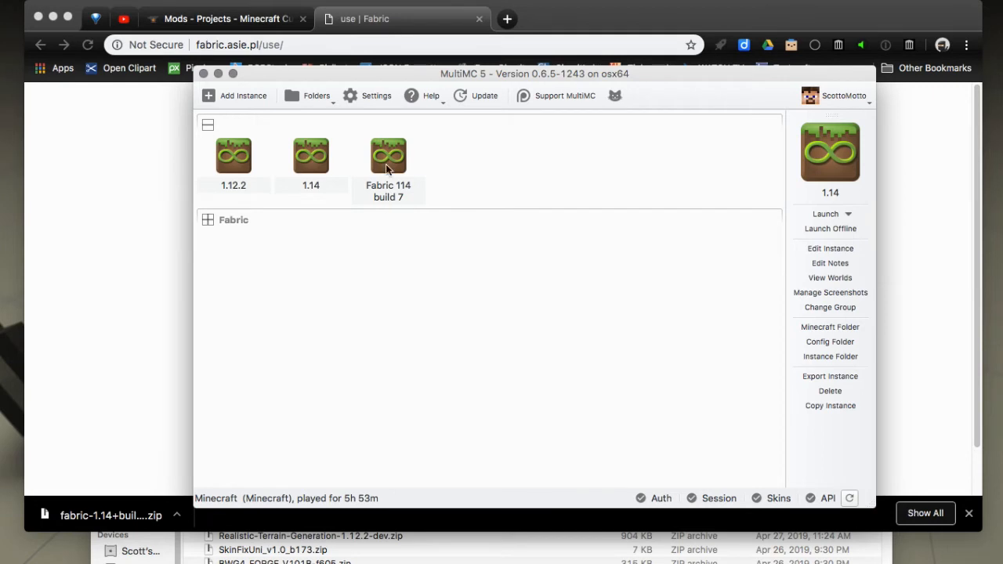
Open the new instance's actions, then bring the fabric.asie.pl/use page forward.
{"action": "right_click", "coordinate": [388, 154]}
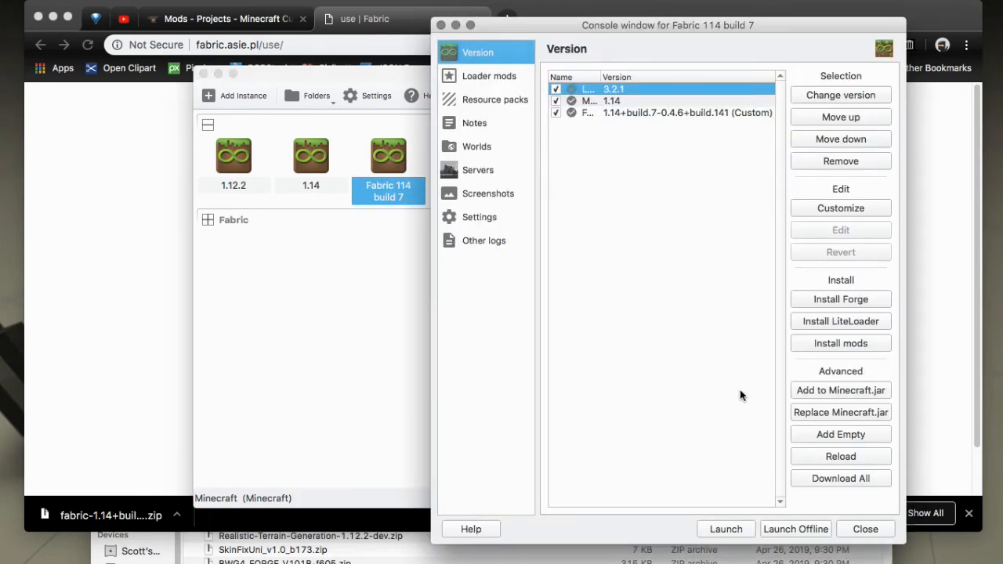
{"action": "left_click", "coordinate": [865, 529]}
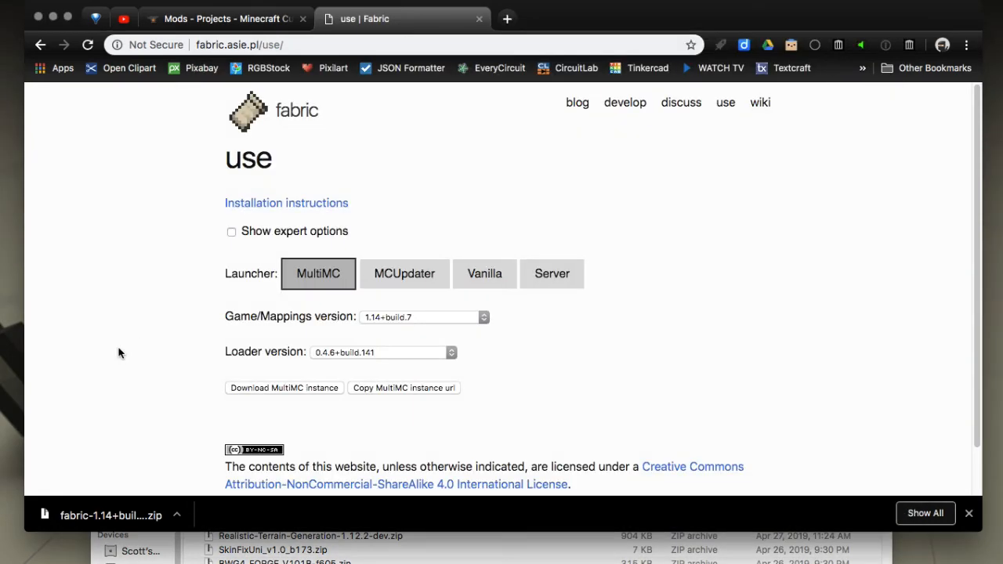
Preview MCUpdater, Vanilla and Server installers, then return to MultiMC with expert options shown.
{"action": "left_click", "coordinate": [403, 274]}
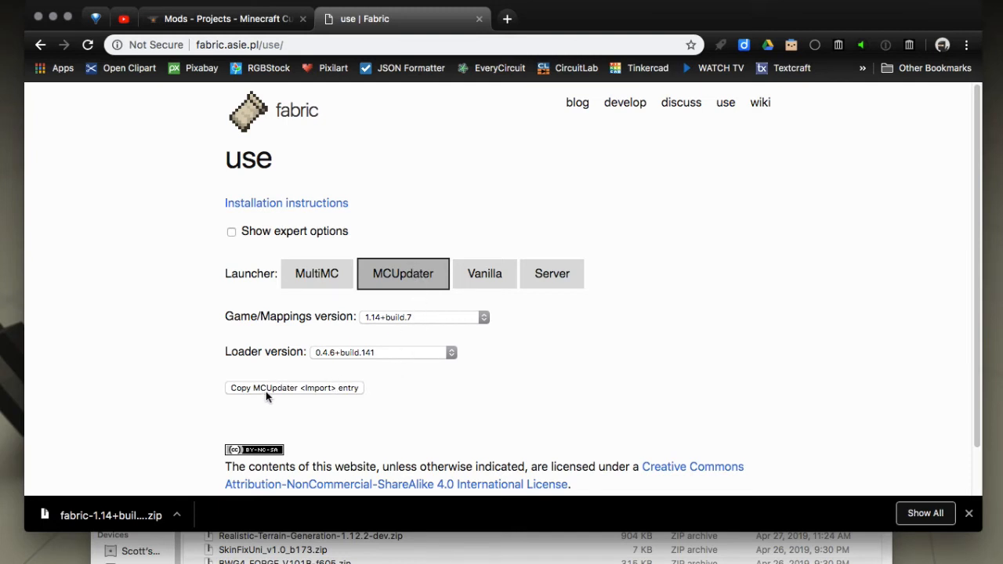
{"action": "mouse_move", "coordinate": [361, 394]}
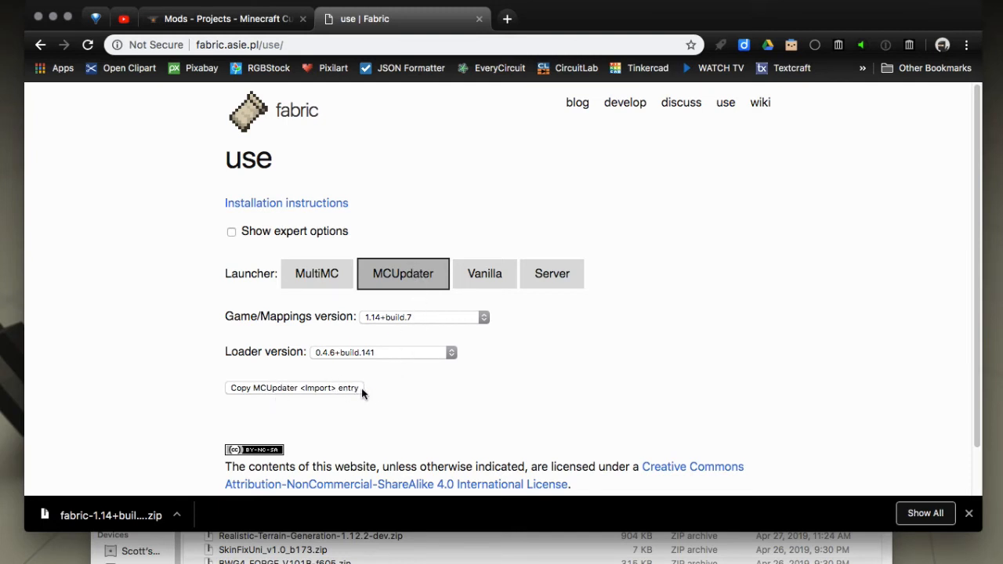
{"action": "left_click", "coordinate": [483, 273]}
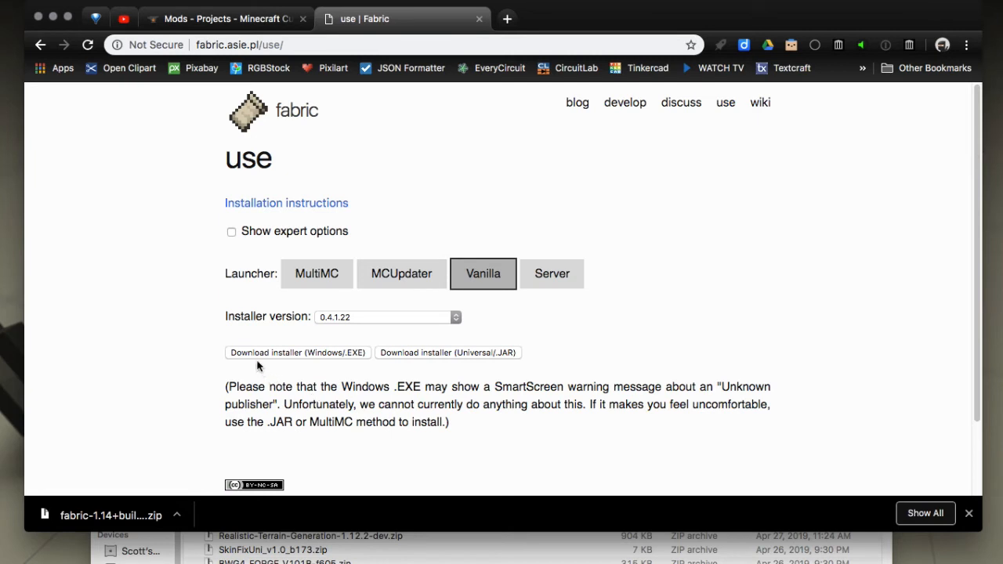
{"action": "mouse_move", "coordinate": [400, 371]}
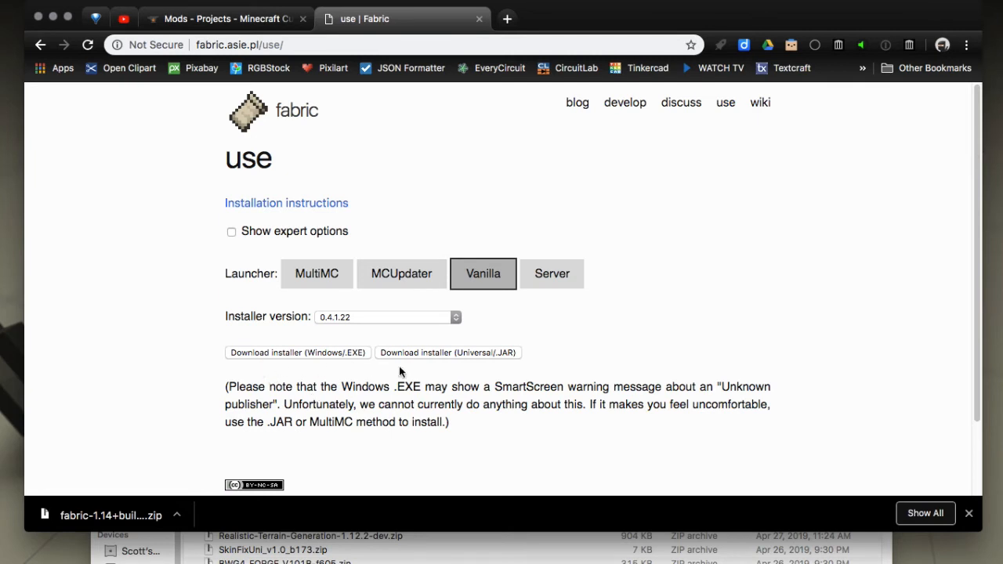
{"action": "mouse_move", "coordinate": [488, 366]}
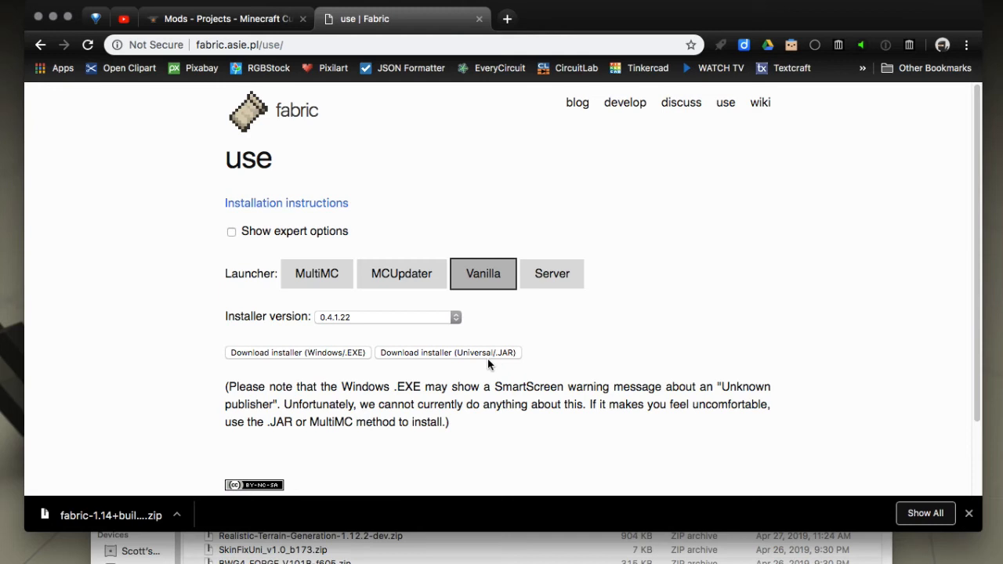
{"action": "left_click", "coordinate": [552, 273]}
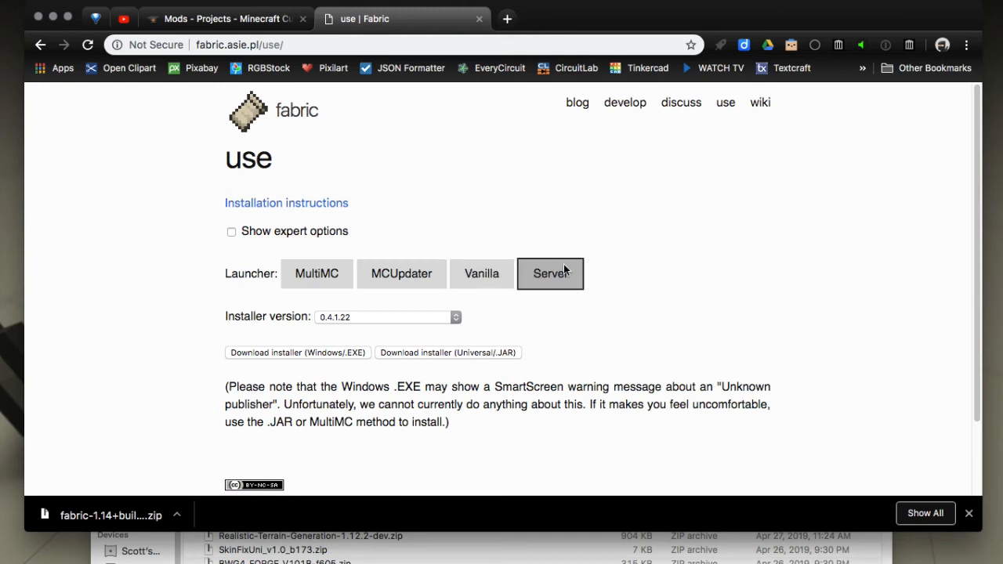
{"action": "left_click", "coordinate": [318, 273]}
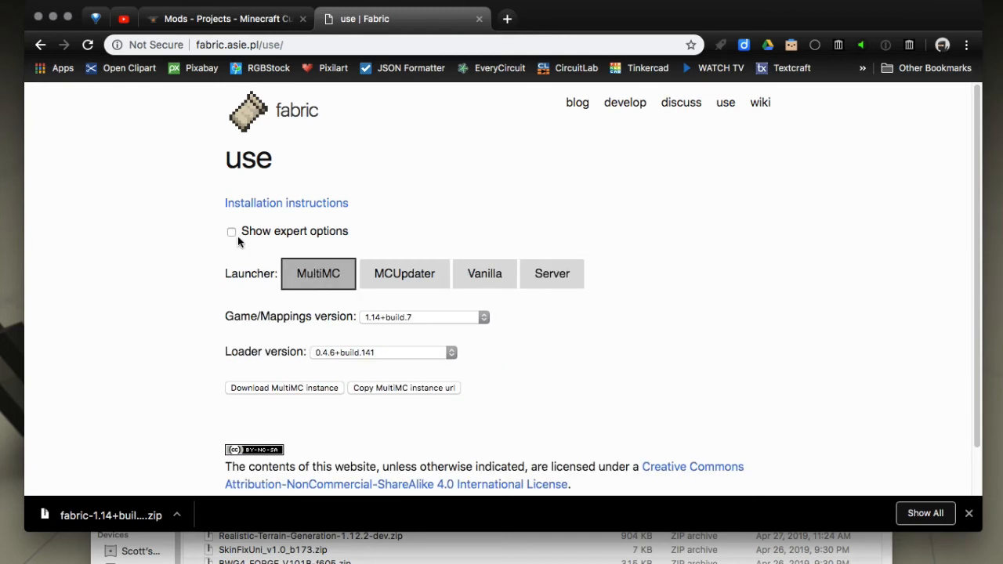
{"action": "left_click", "coordinate": [232, 231]}
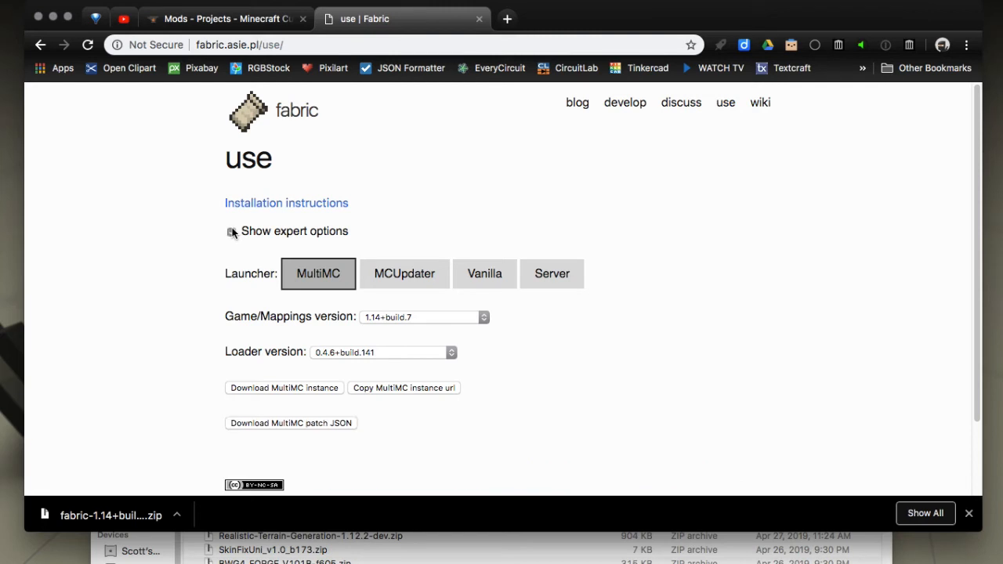
Toggle the Show expert options checkbox on the Fabric page.
{"action": "left_click", "coordinate": [232, 231]}
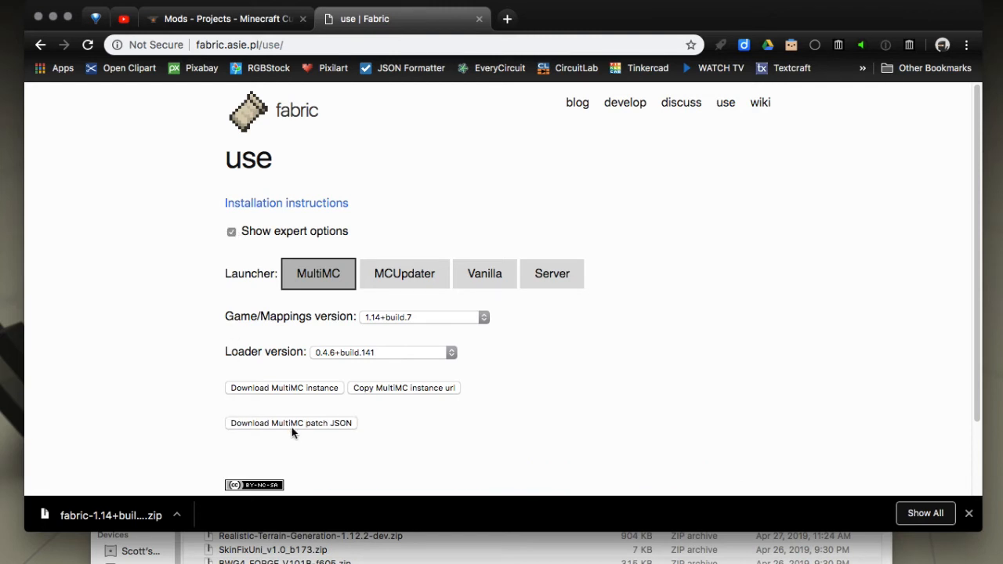
{"action": "mouse_move", "coordinate": [532, 538]}
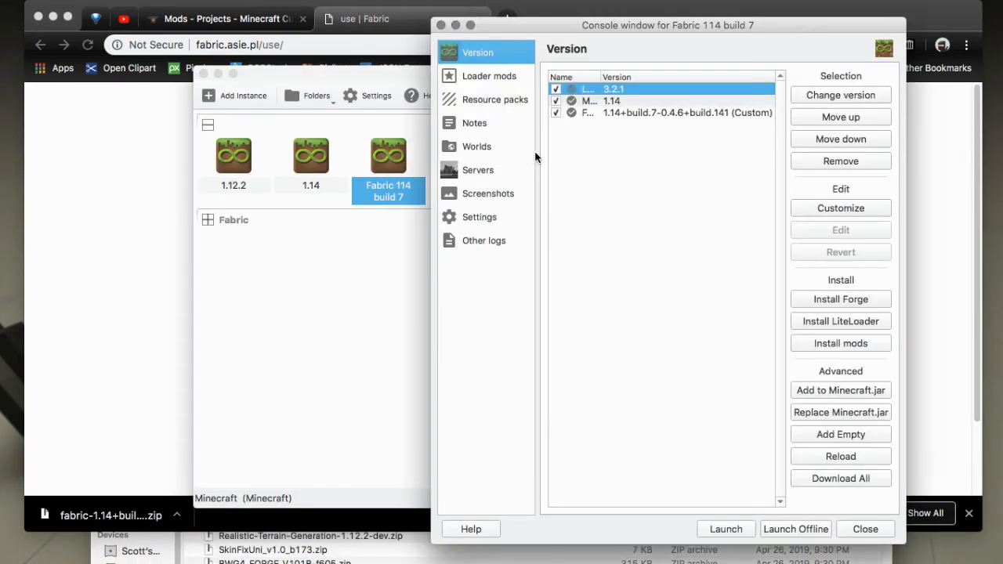
View the Fabric patch JSON, cancel Add Empty, hide expert options, and show CurseForge 1.14 mods.
{"action": "left_click", "coordinate": [686, 112]}
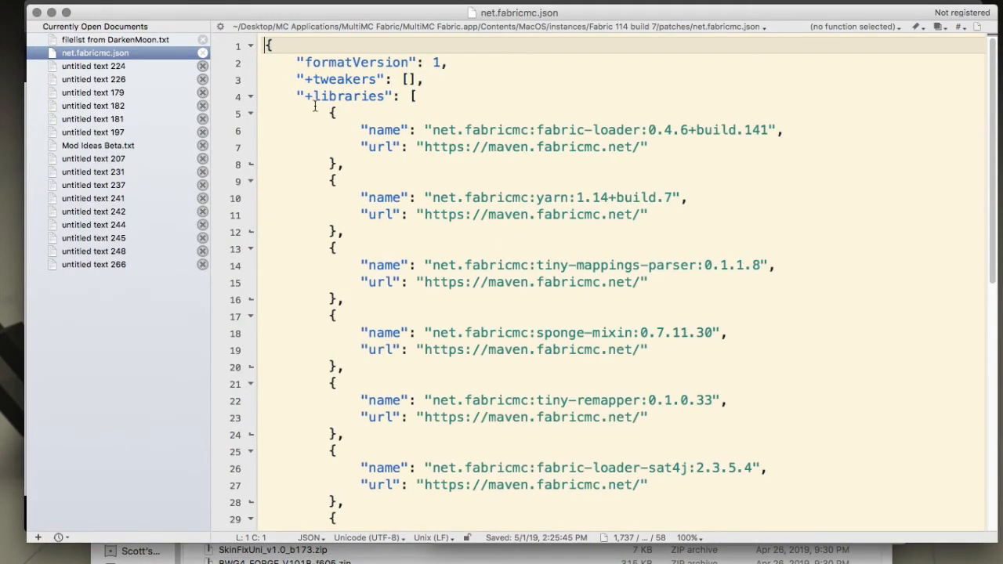
{"action": "left_click", "coordinate": [93, 250]}
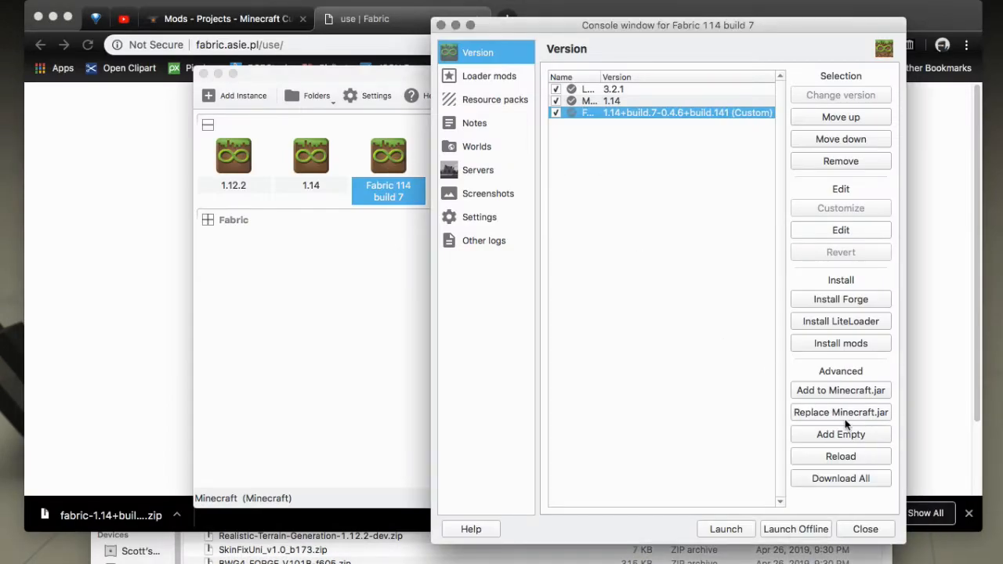
{"action": "left_click", "coordinate": [840, 433]}
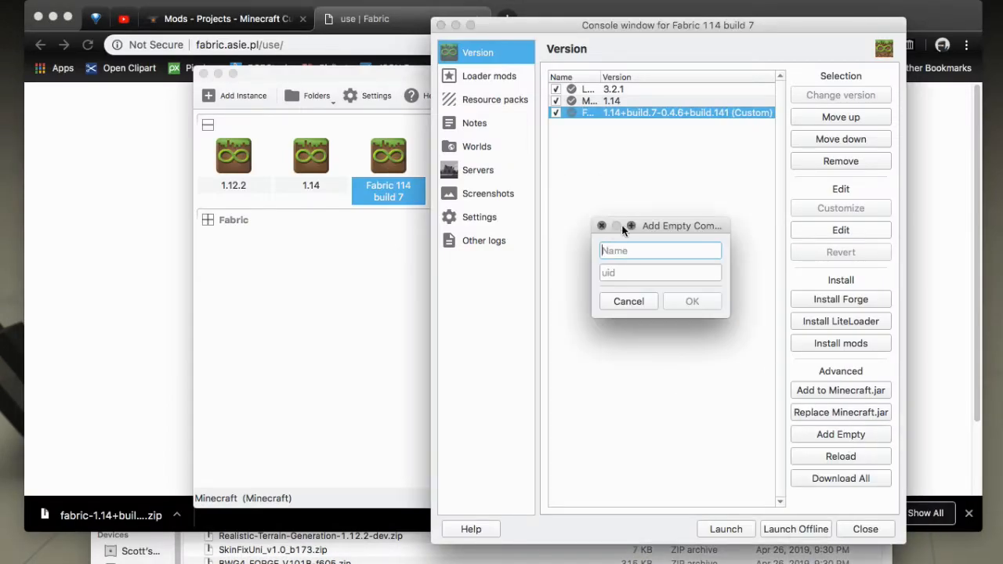
{"action": "mouse_move", "coordinate": [627, 286]}
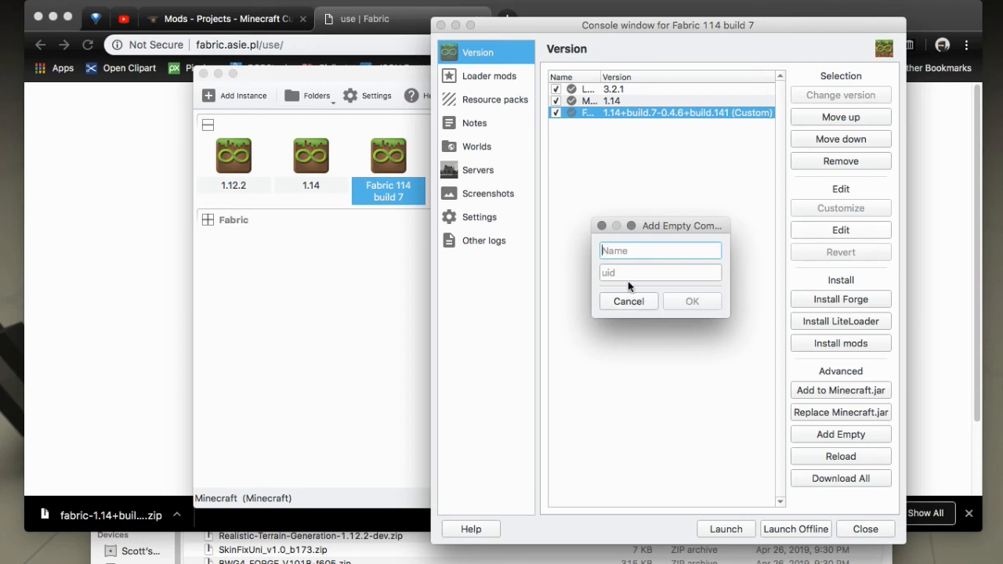
{"action": "left_click", "coordinate": [628, 301]}
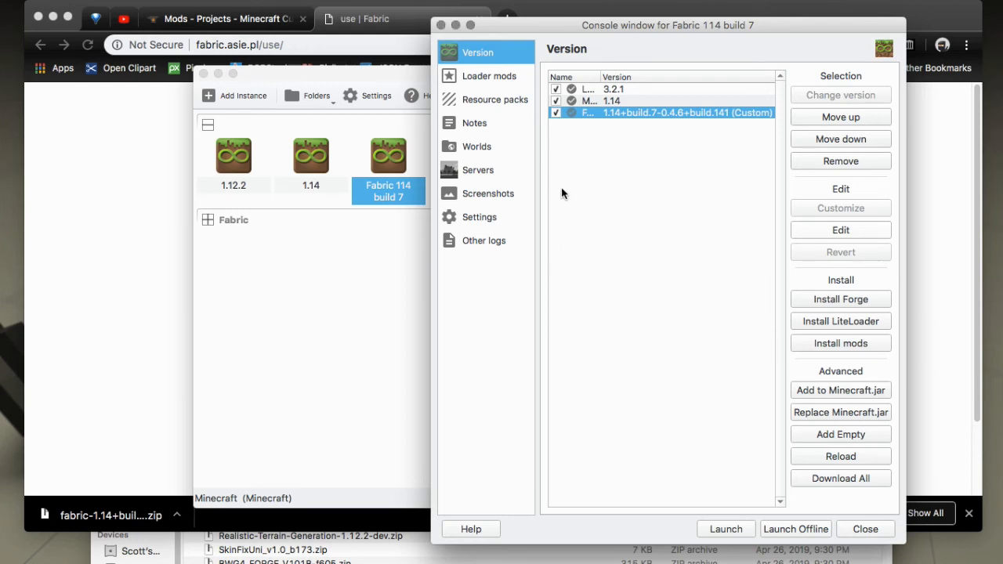
{"action": "mouse_move", "coordinate": [173, 325]}
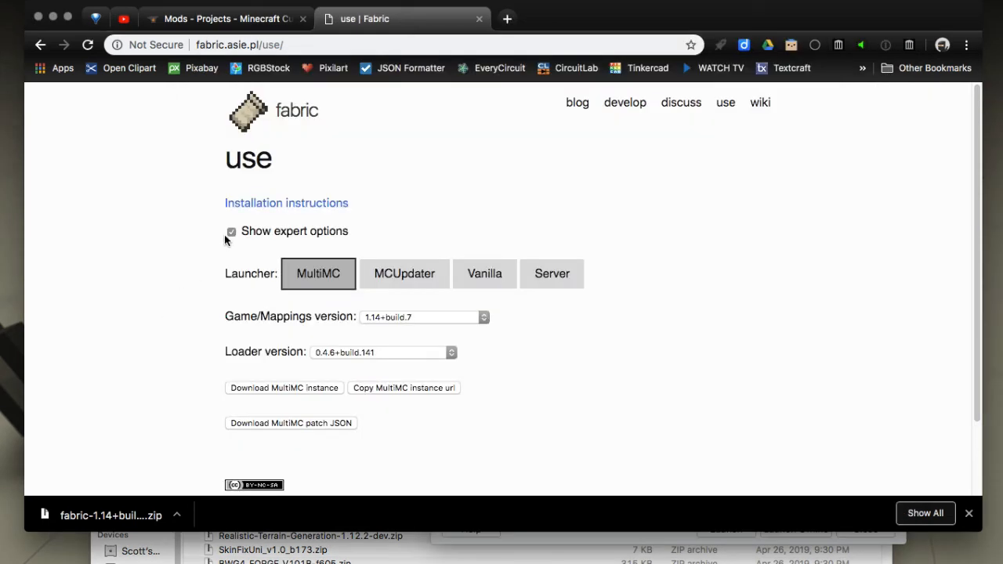
{"action": "left_click", "coordinate": [231, 231]}
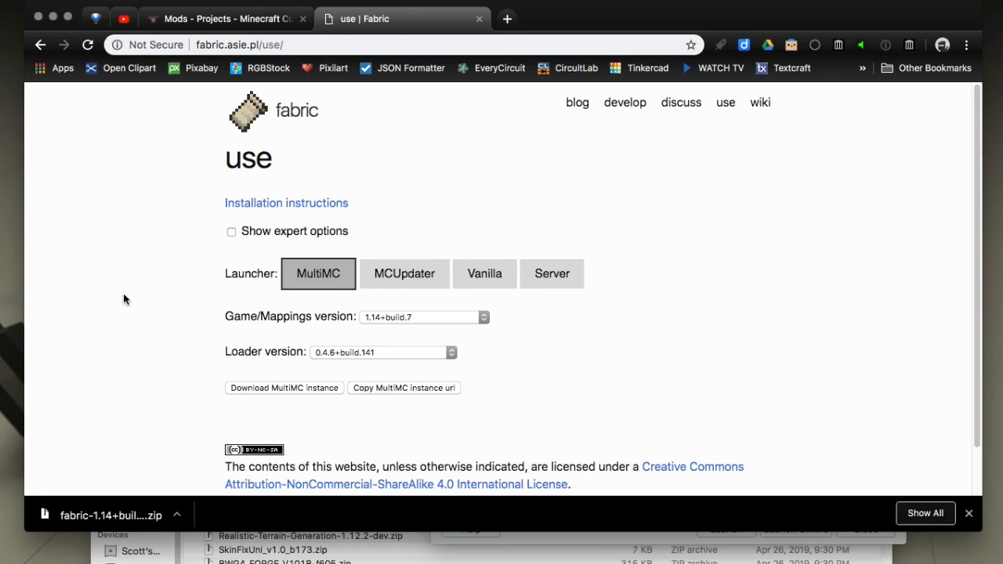
{"action": "left_click", "coordinate": [225, 18]}
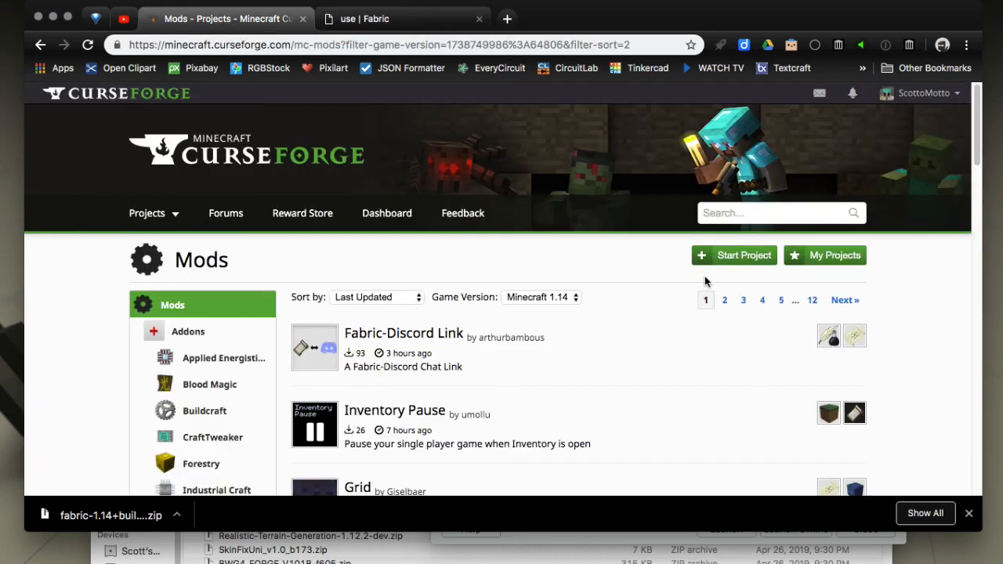
{"action": "scroll", "scroll_direction": "down", "scroll_amount": 3}
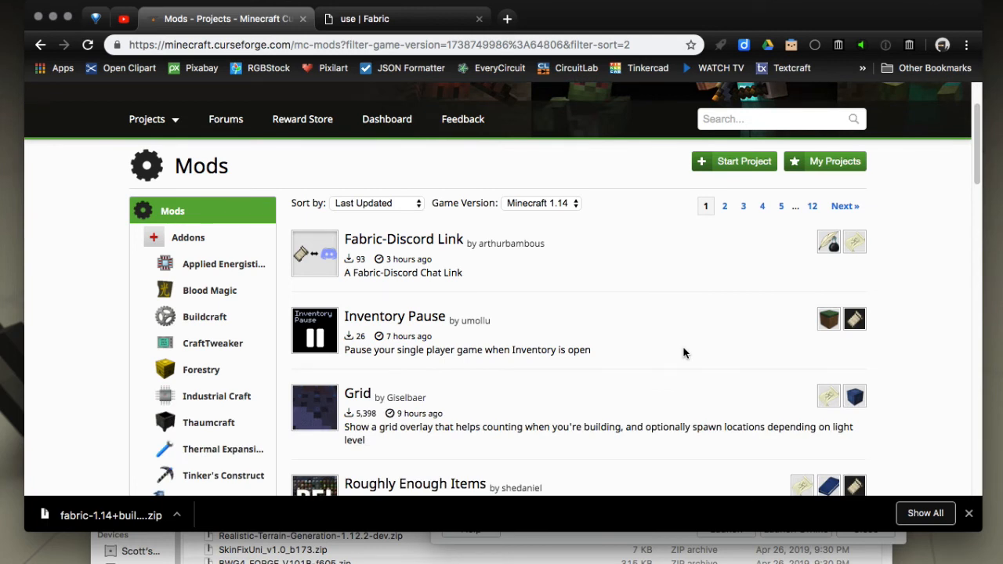
{"action": "scroll", "scroll_direction": "down", "scroll_amount": 3}
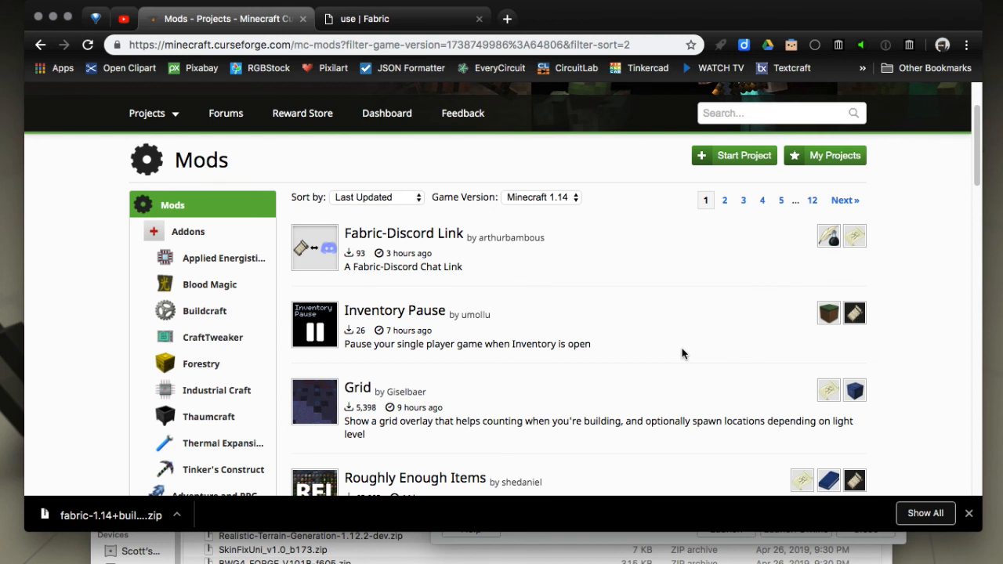
{"action": "mouse_move", "coordinate": [625, 311]}
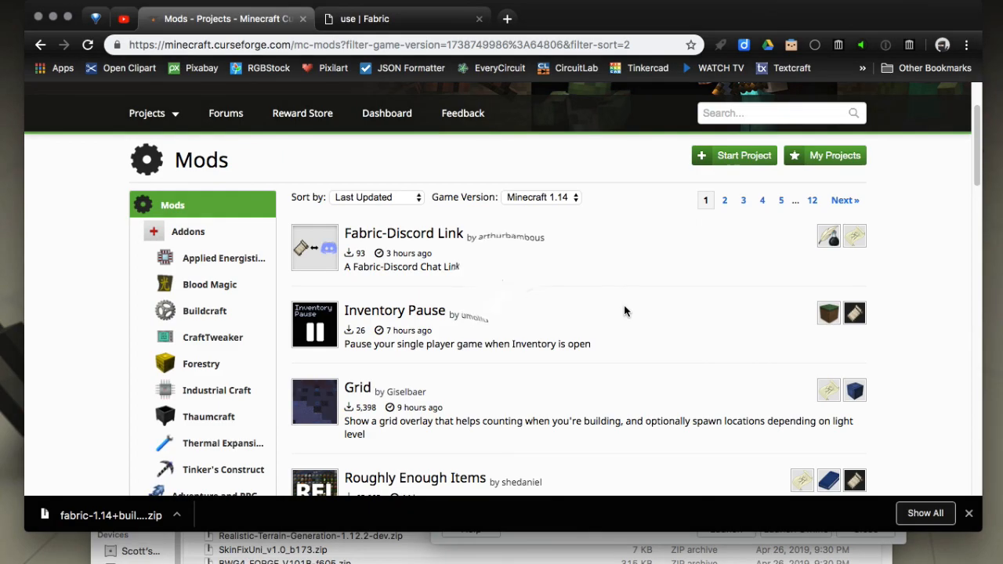